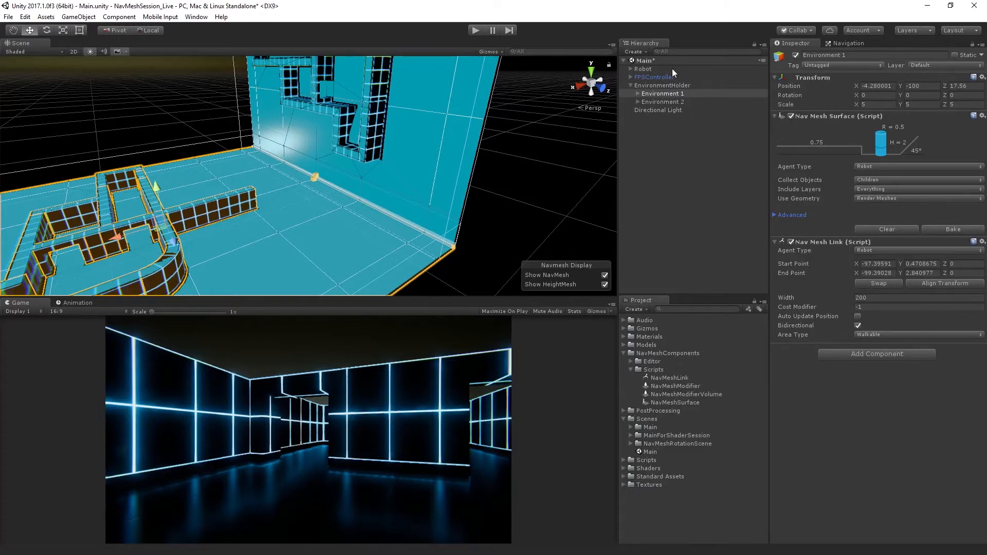
Add a brand-new script component named DirectedAgent to the Robot object
click(644, 69)
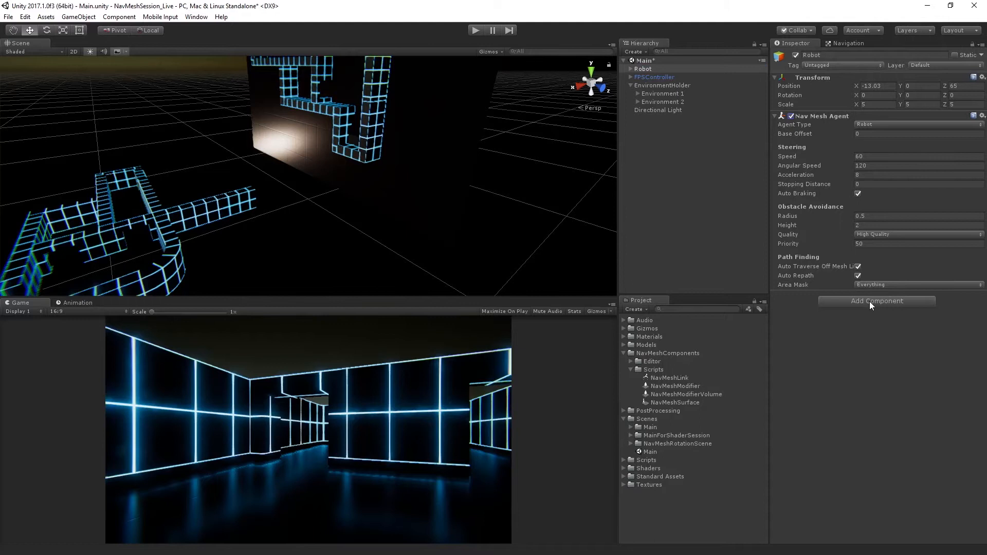
click(876, 300)
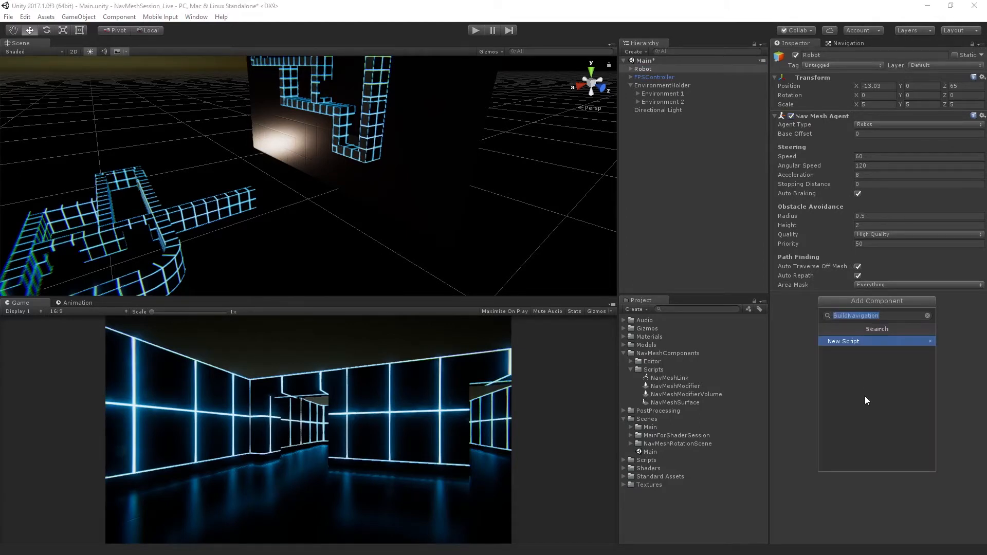
text(Direc)
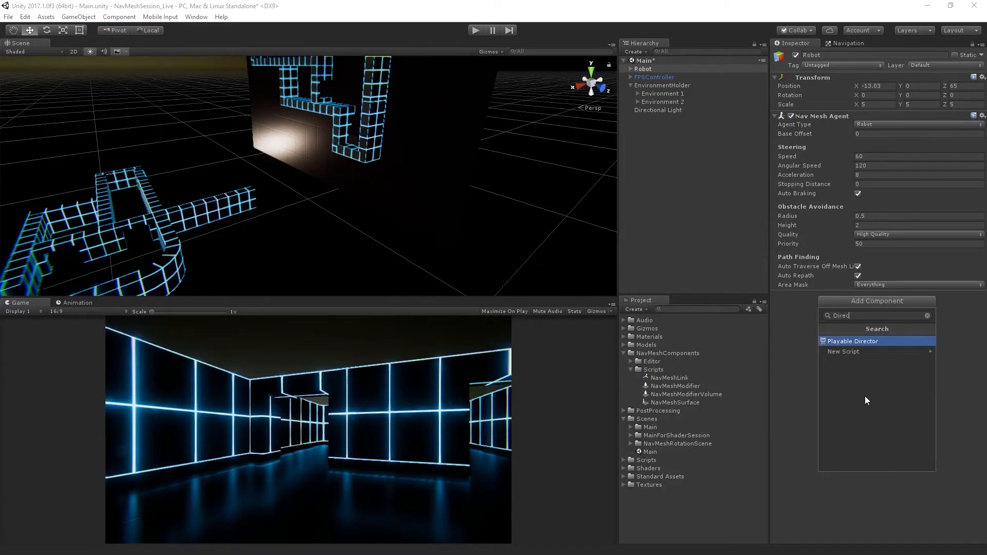
click(842, 351)
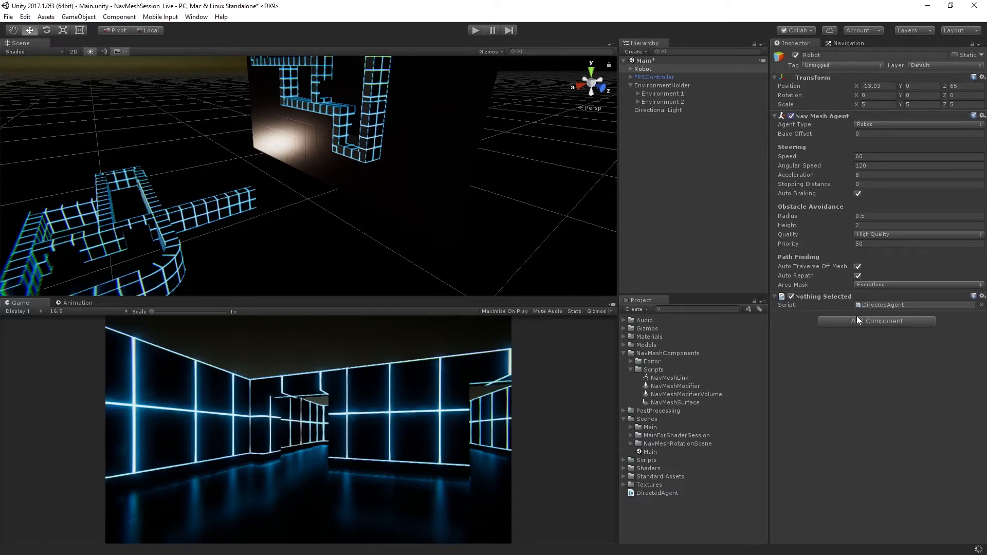
Verify DirectedAgent sits on Robot and locate its asset in the Scripts folder
click(663, 468)
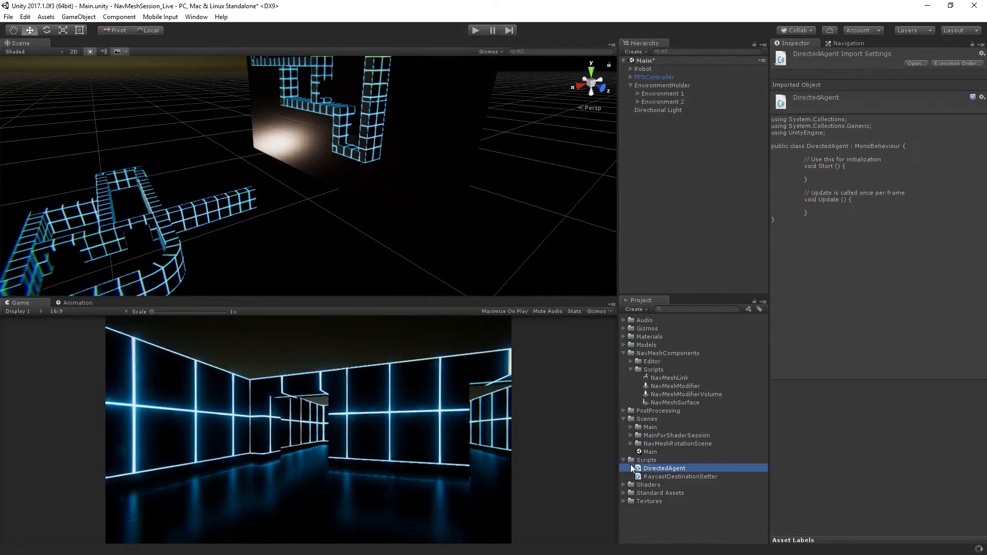
click(643, 69)
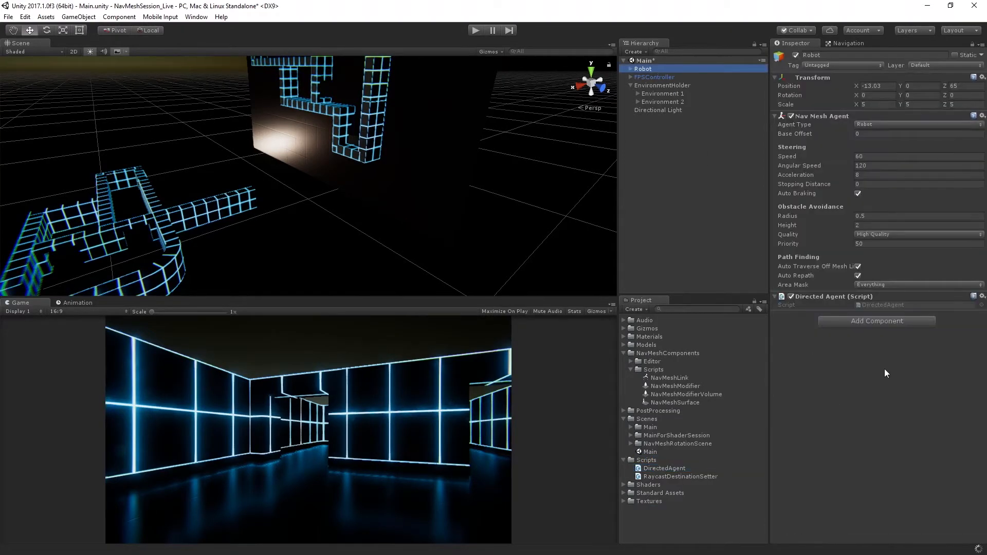
click(663, 468)
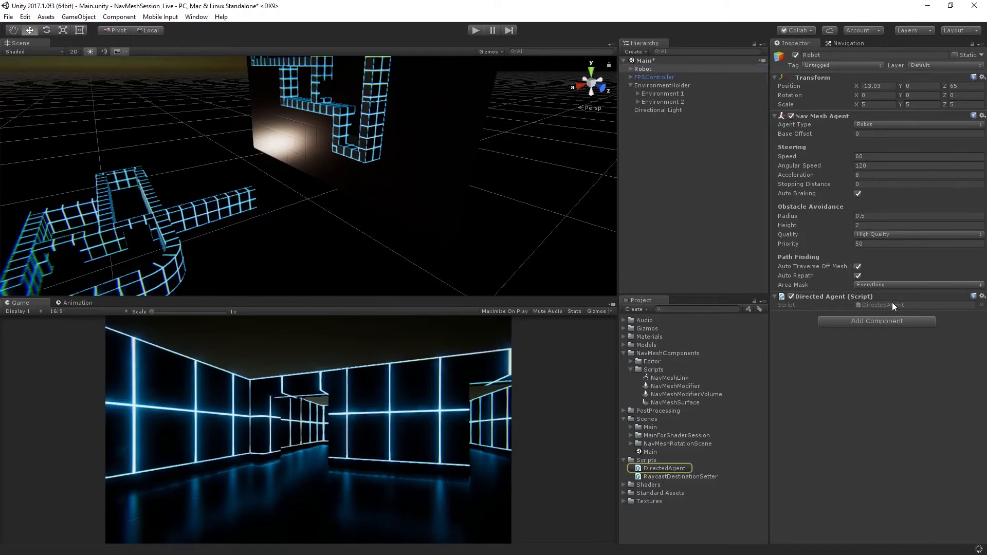
In DirectedAgent.cs remove the empty Update method and import UnityEngine.AI
double_click(665, 468)
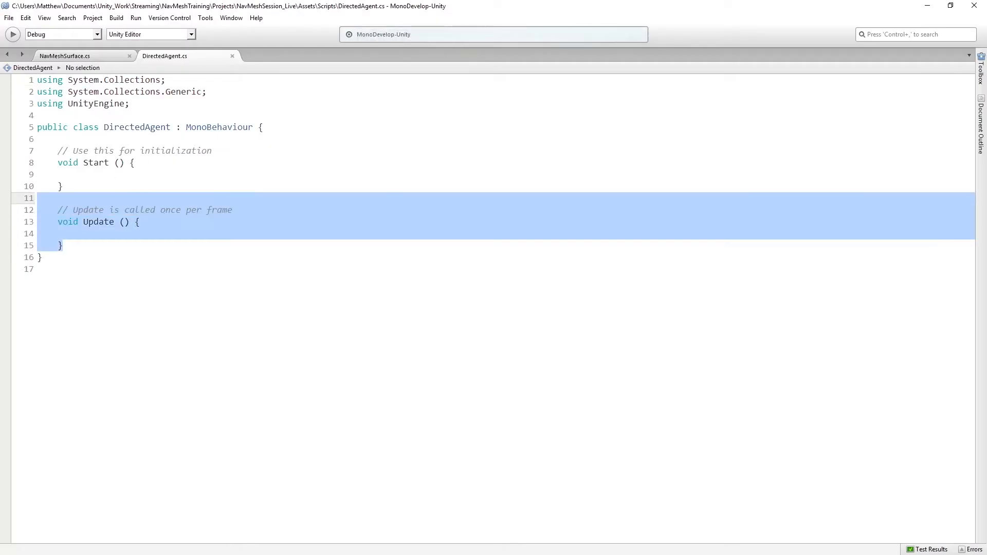
key(Delete)
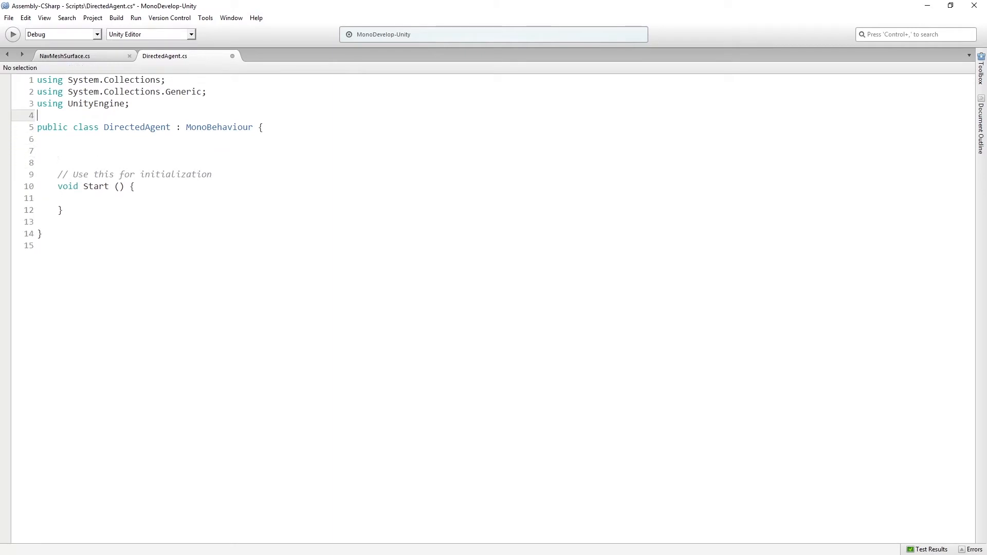
text(using UnityEng)
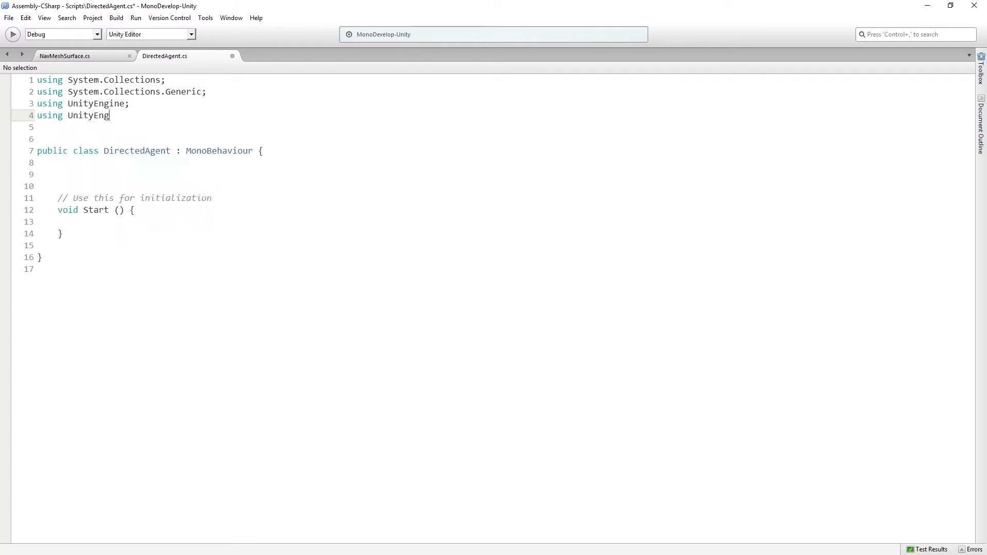
text(ine.AI;)
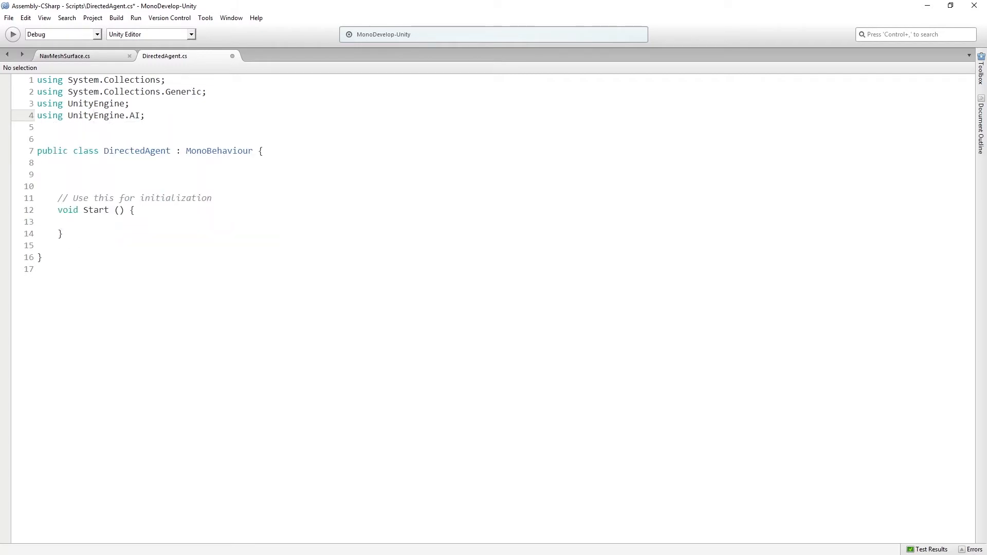
click(145, 115)
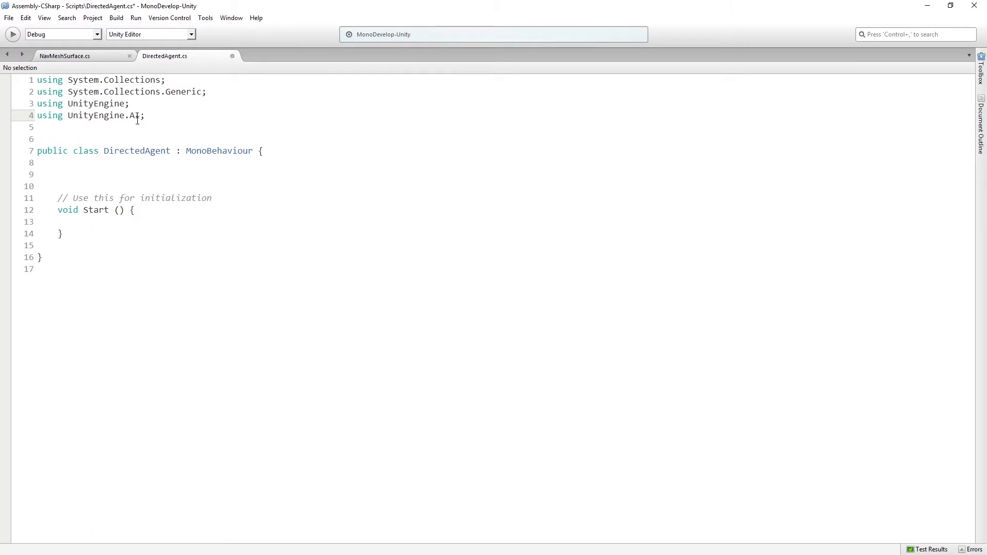
Declare a private NavMeshAgent agent field at the top of the class
click(130, 175)
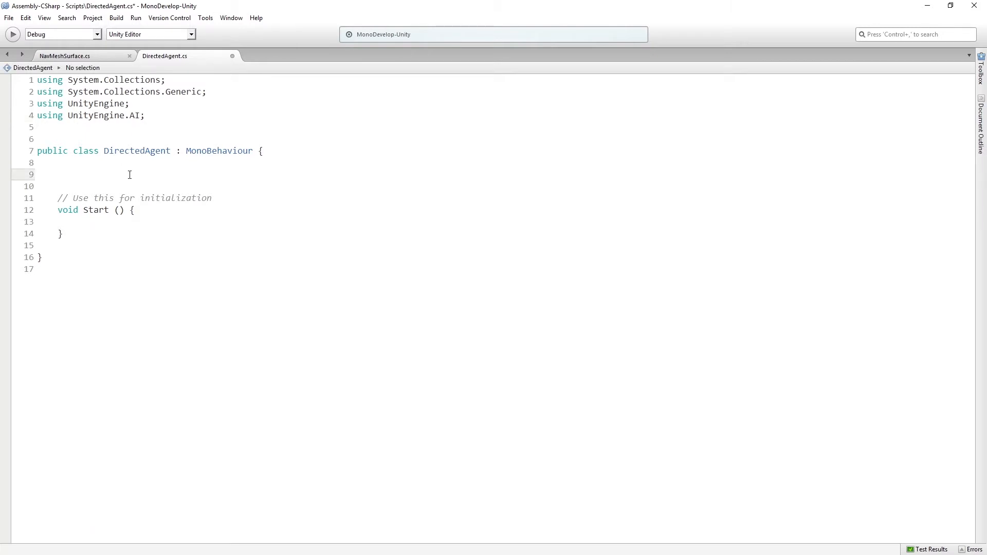
click(58, 175)
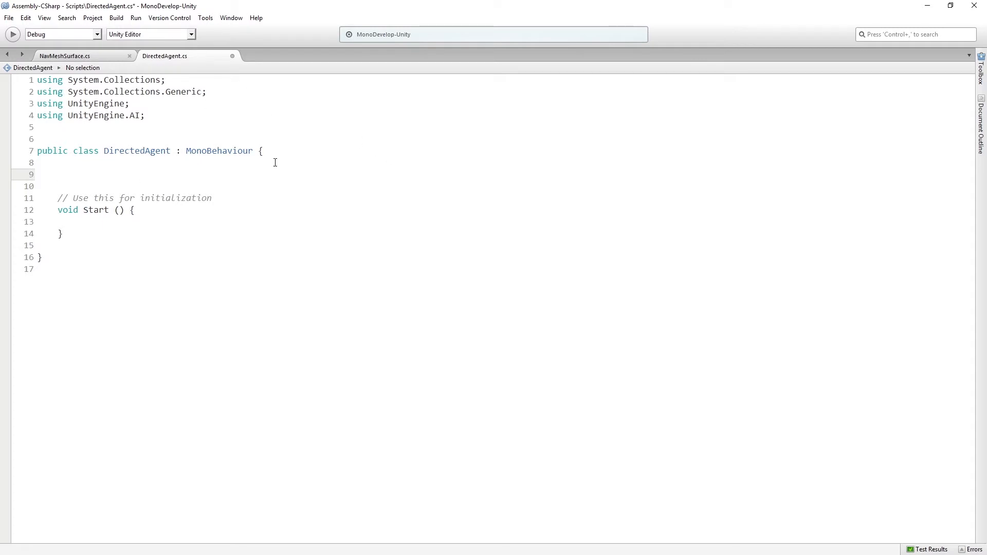
text([)
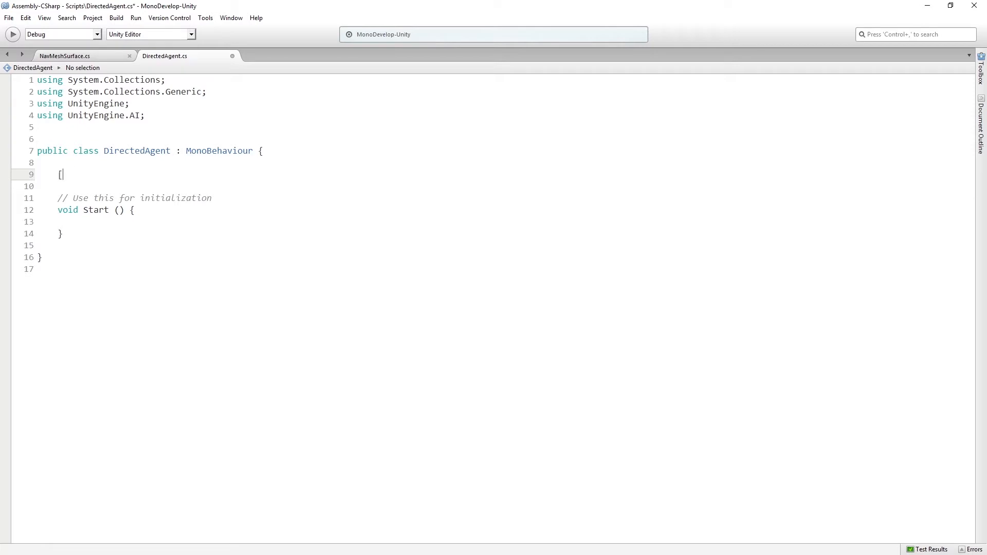
text(private NavMeshAgent)
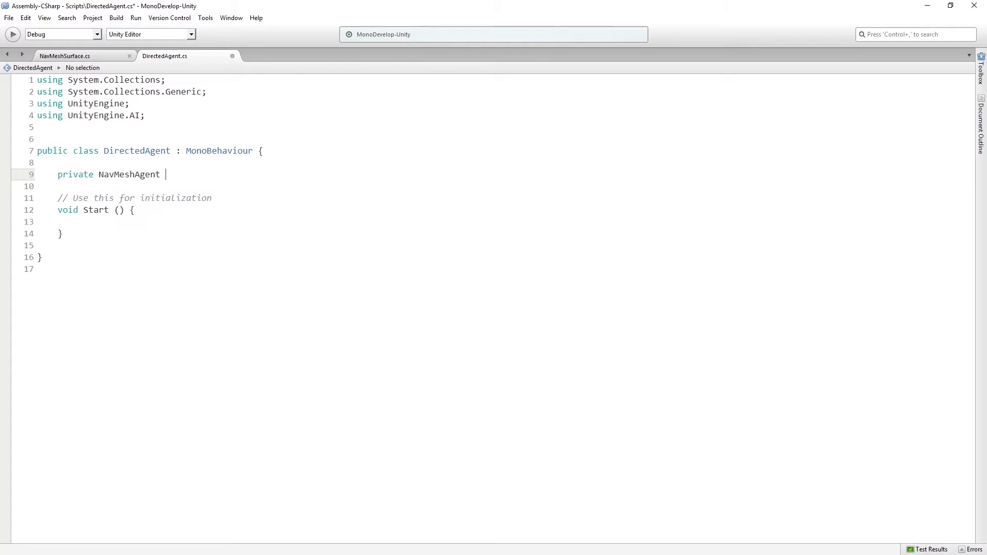
text(agent;)
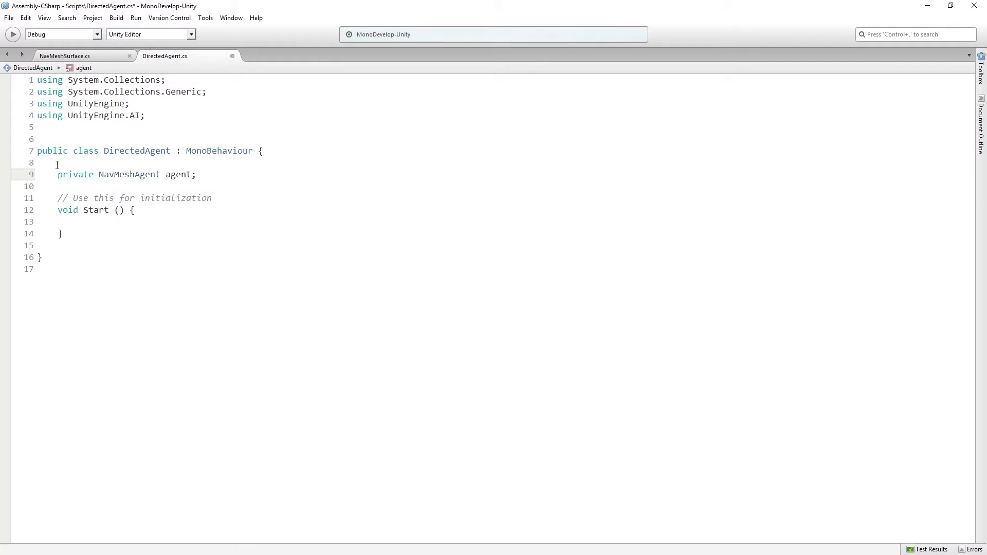
Rename Start to Awake and assign agent = GetComponent<NavMeshAgent>()
click(85, 210)
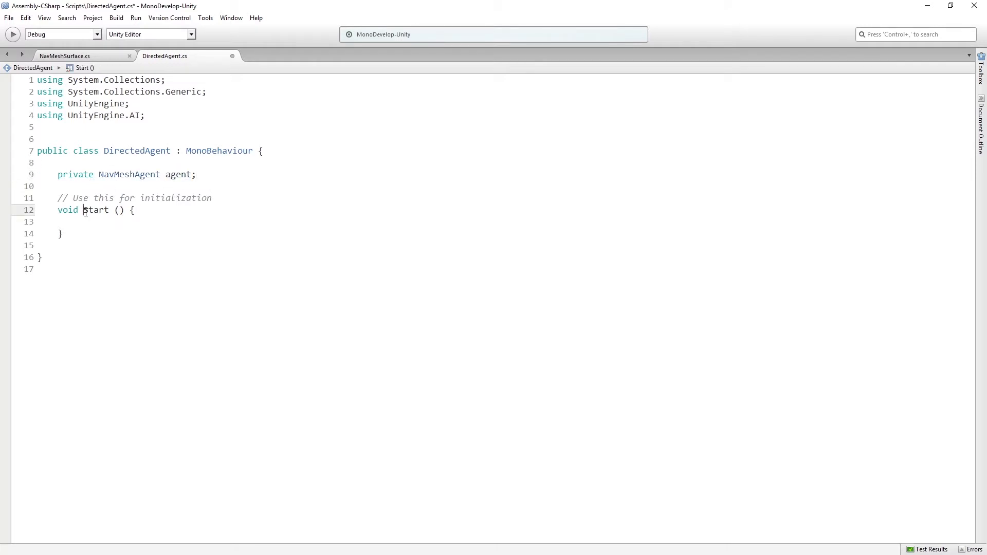
text(Awake)
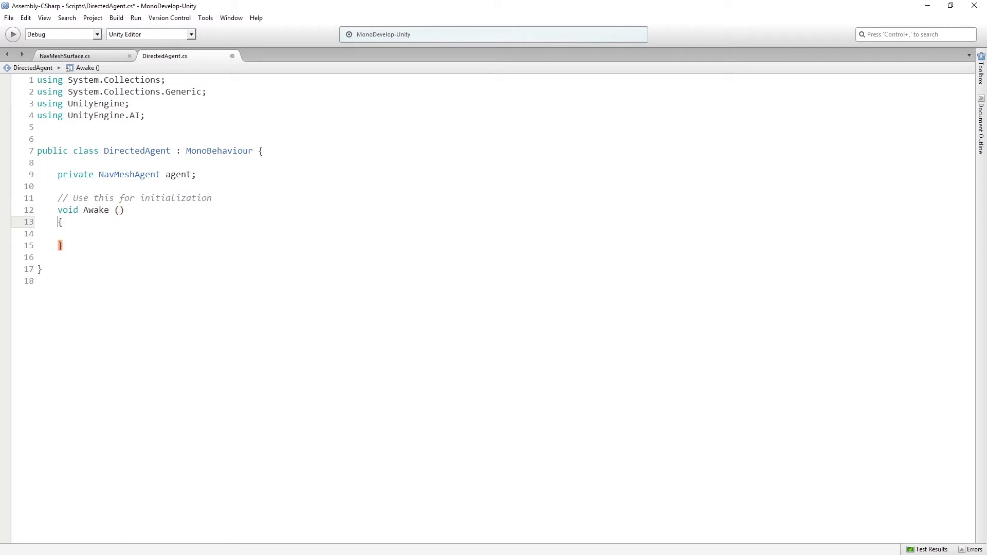
text(agent = GetComponent)
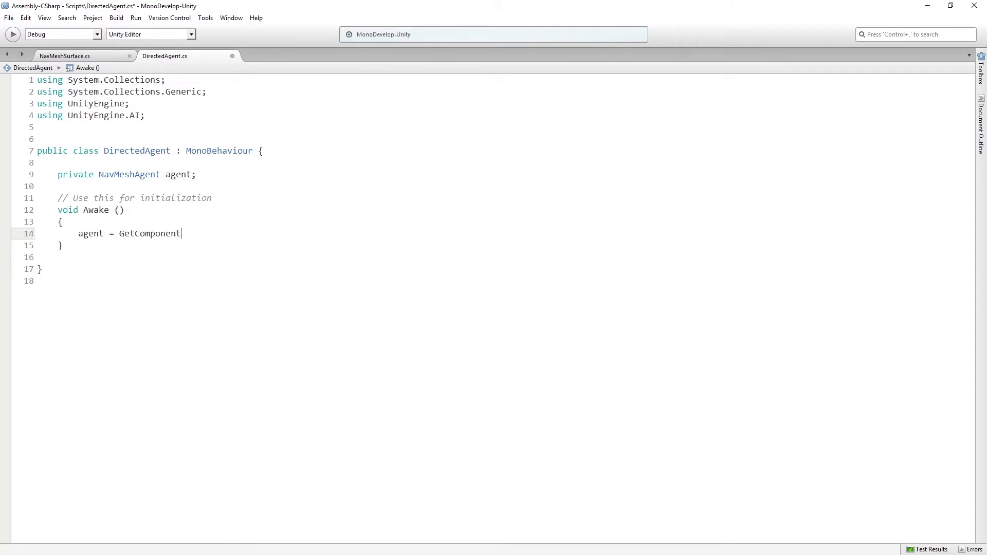
text(<NavMeshAgent> ();)
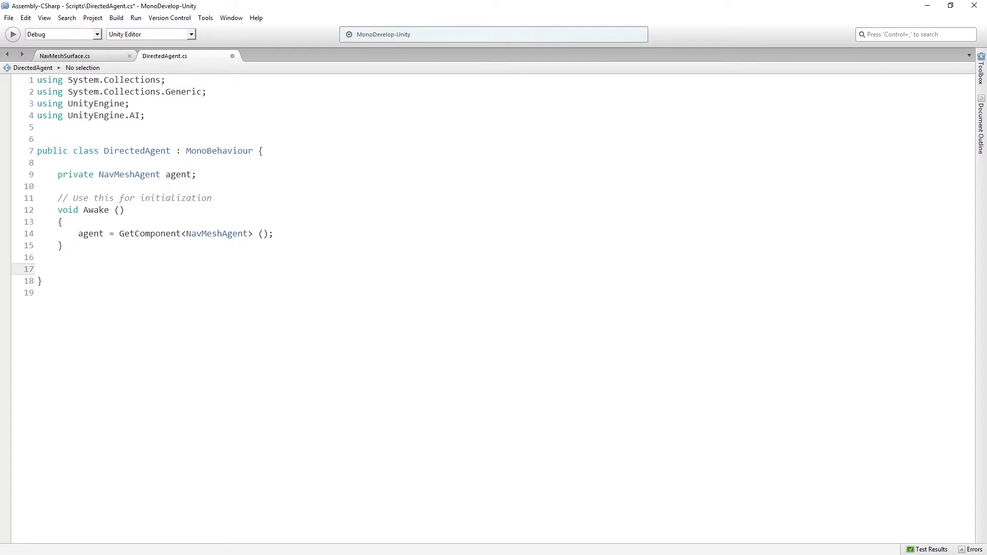
Declare a public void MoveToLocation(Vector3 targetPoint) method with an empty body
text(public void)
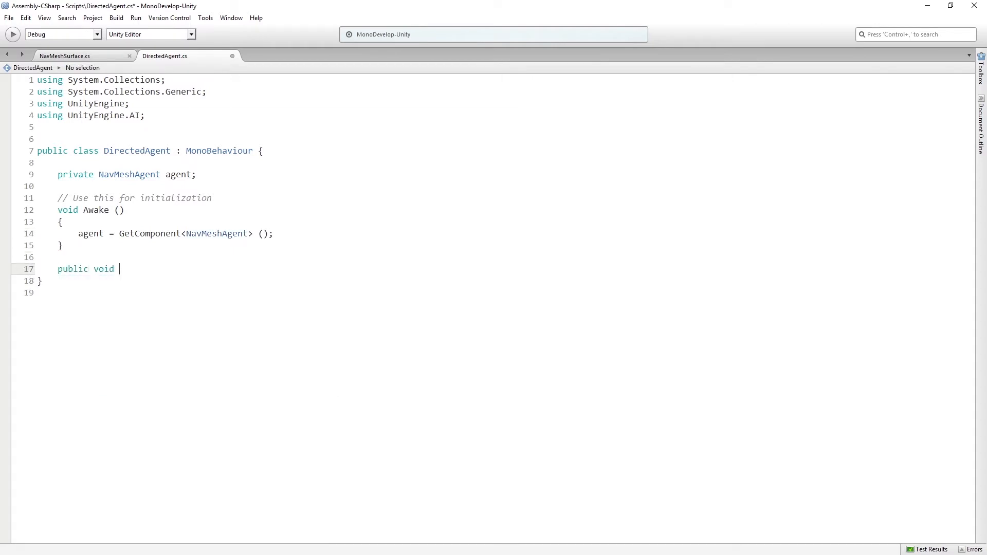
text(MoveTo)
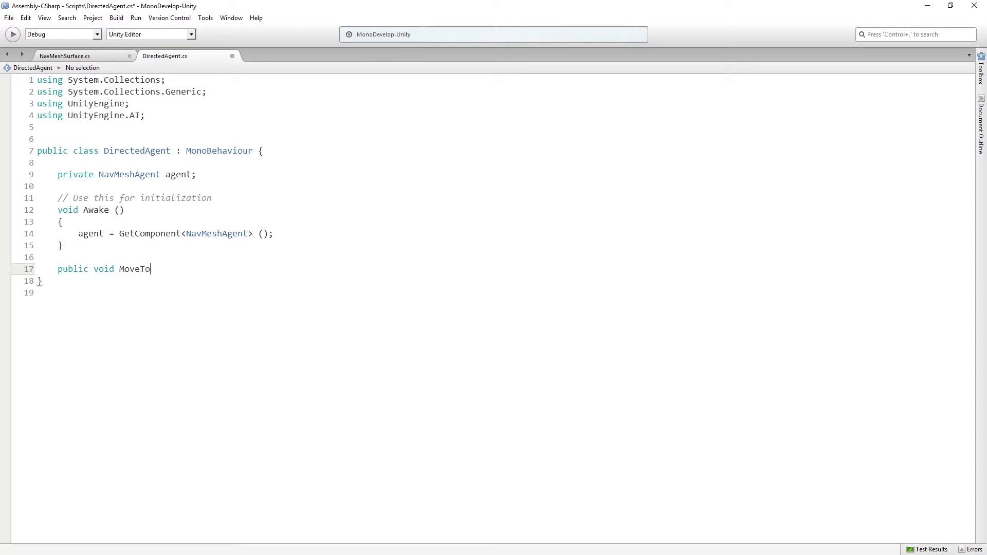
text(Location)
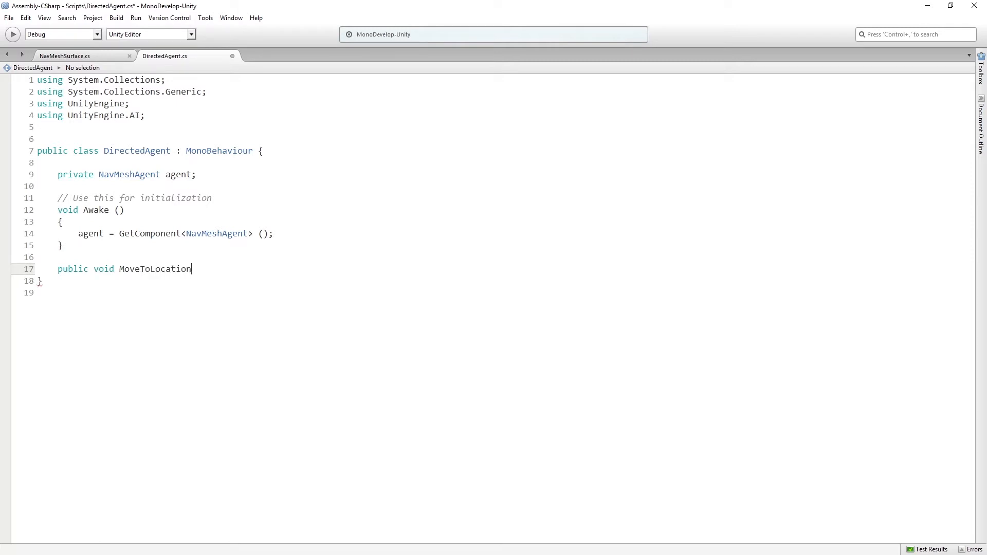
text((Vector3)
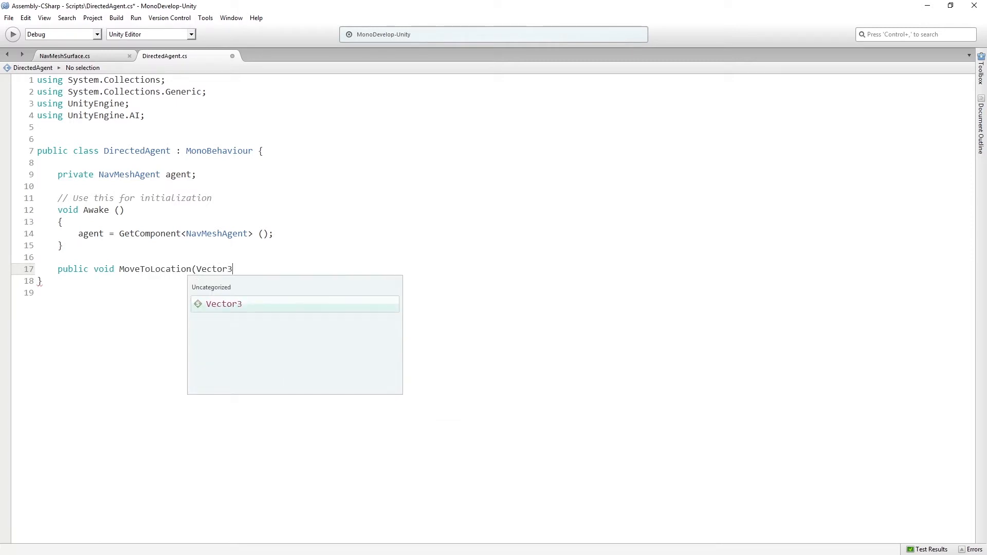
text(targetPoti)
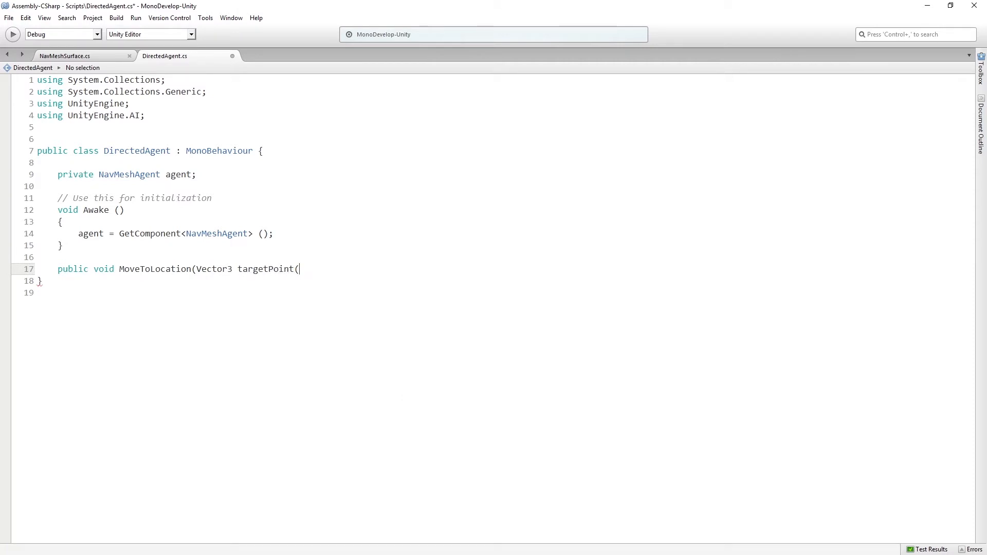
text(){)
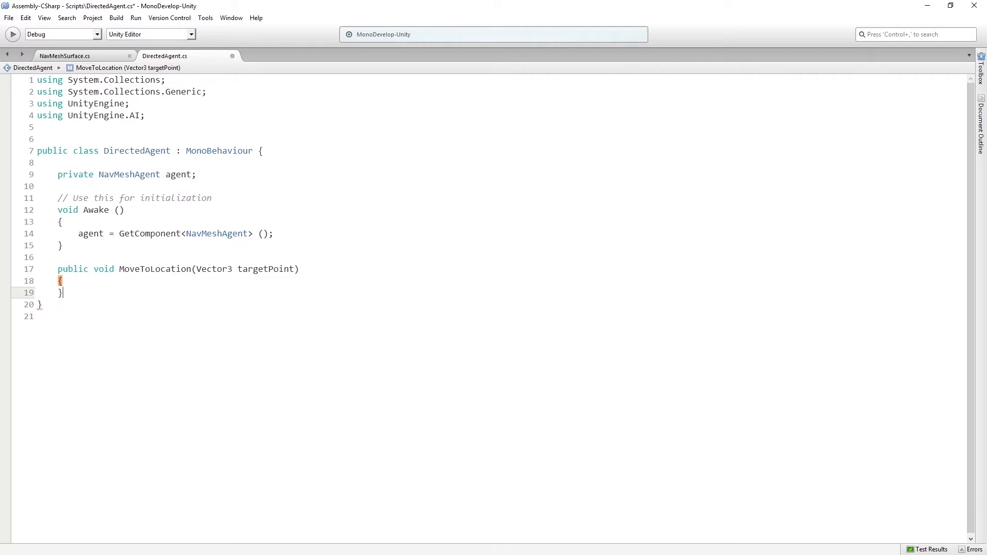
key(Return)
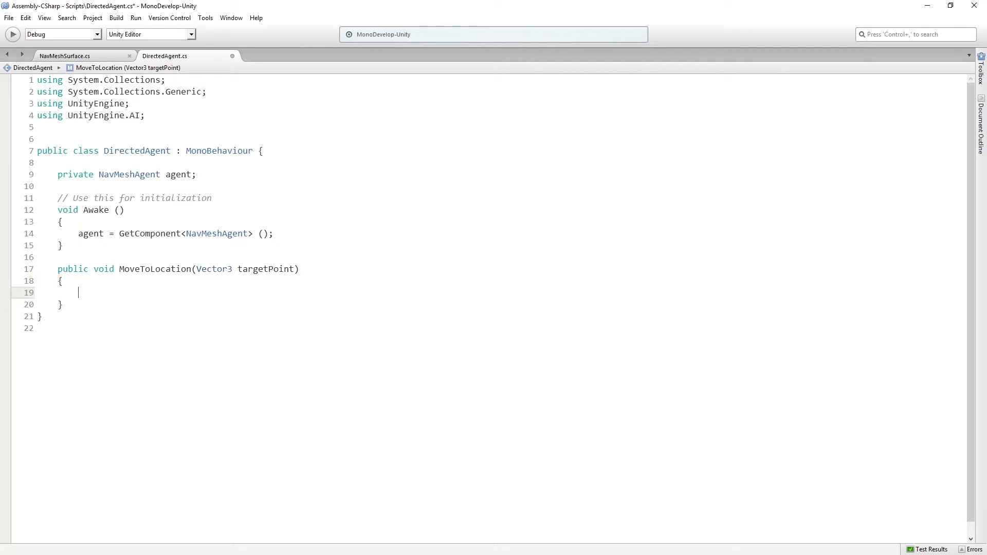
Set agent.destination = targetPoint inside MoveToLocation
text(a)
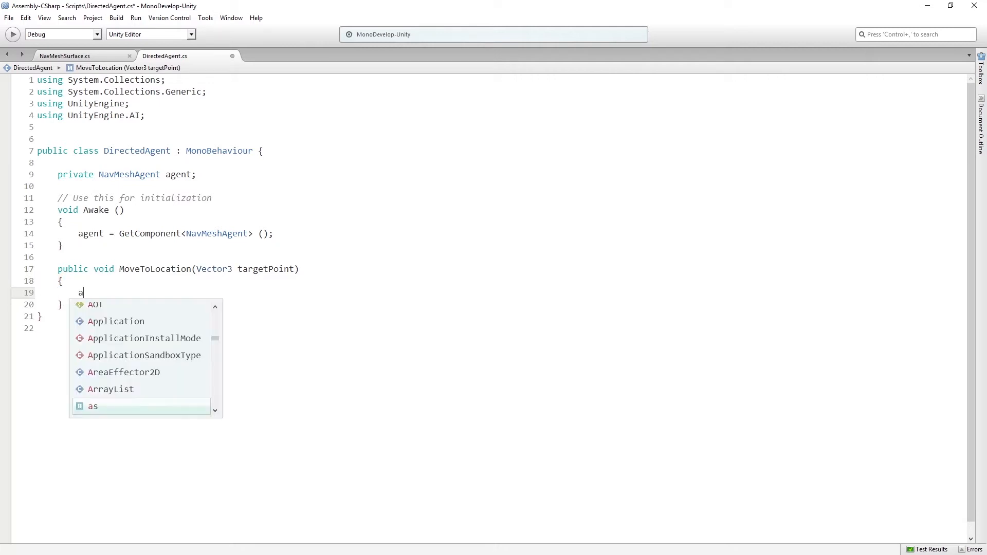
text(gent.destination =)
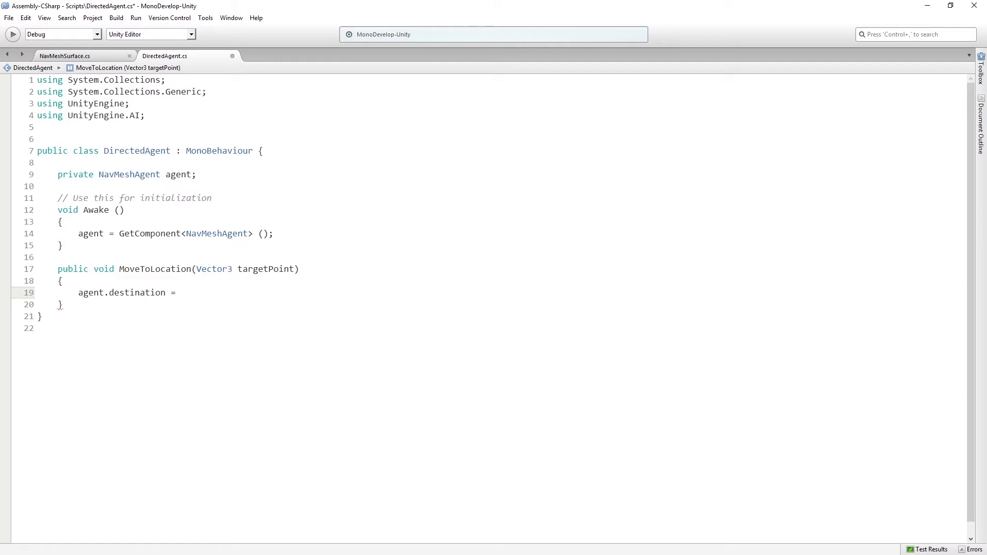
click(181, 292)
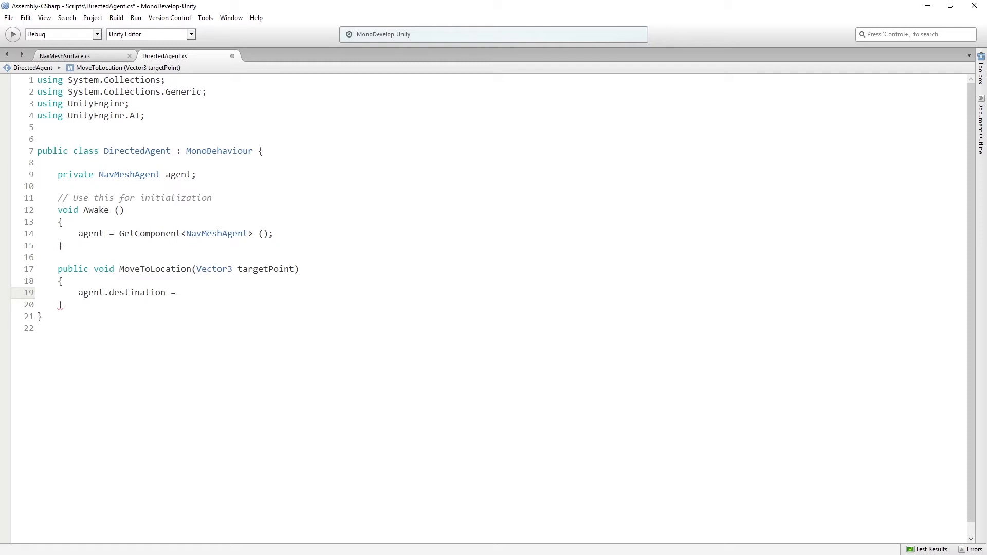
click(178, 292)
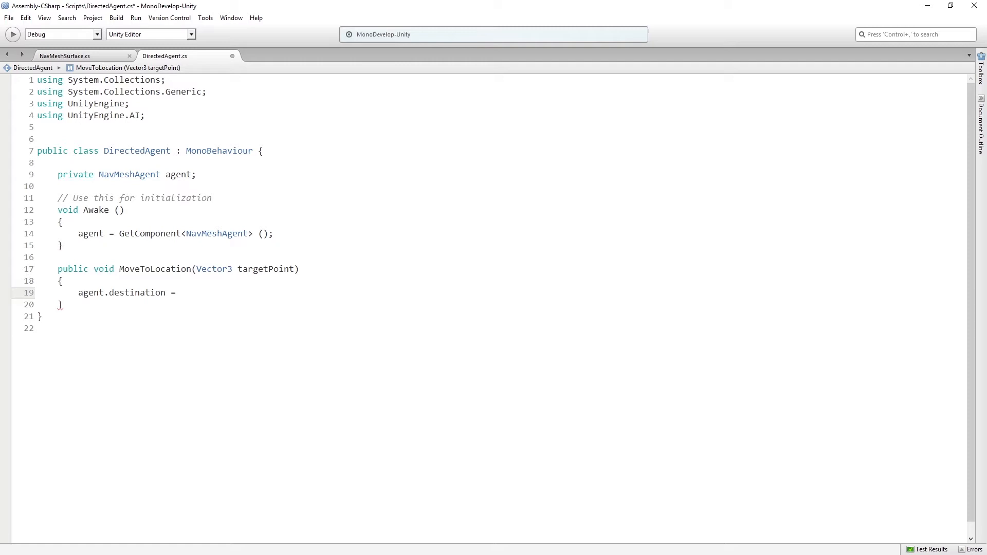
text(targetPoint;)
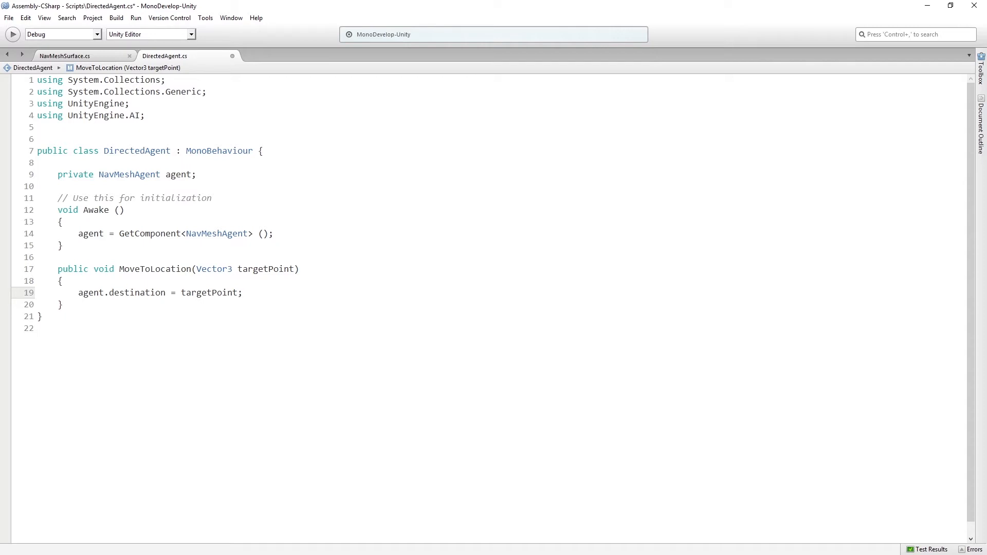
key(Return)
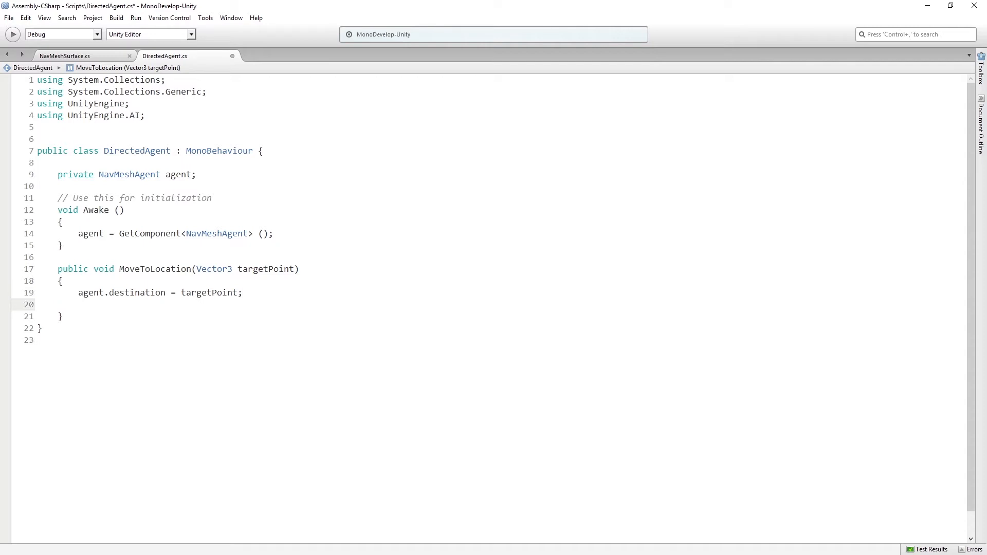
Add agent.isStopped = false, save the script and return to Unity
click(78, 304)
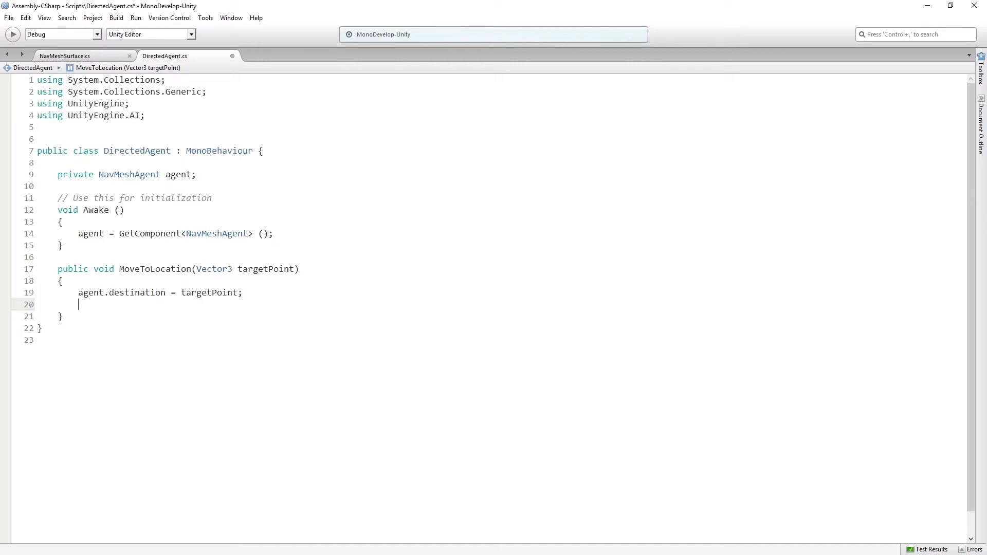
text(agen)
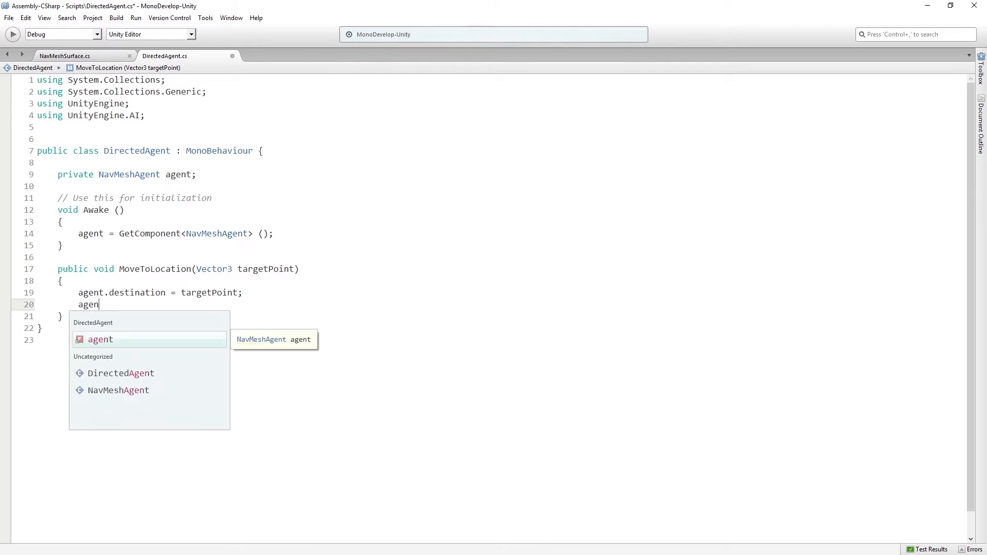
text(.isStopped =)
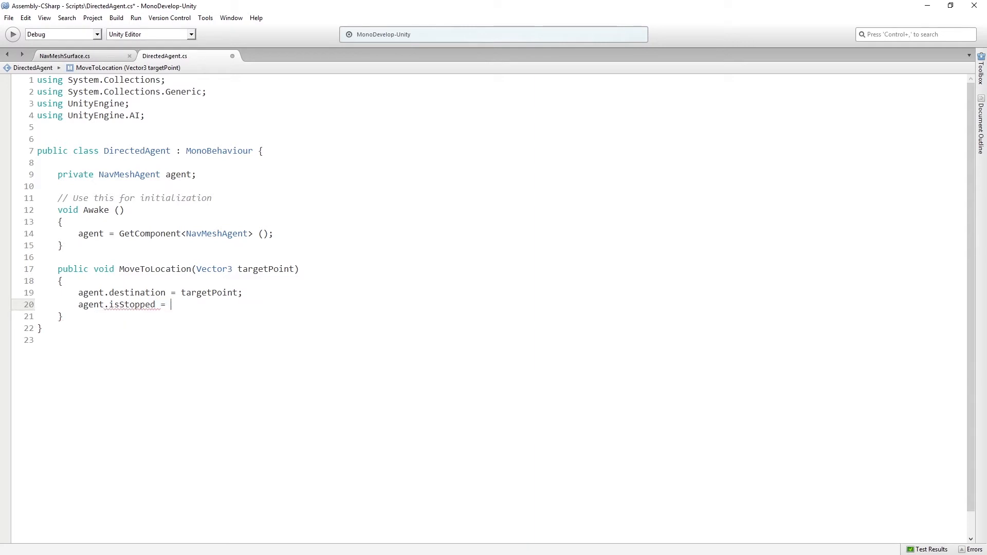
text(false;)
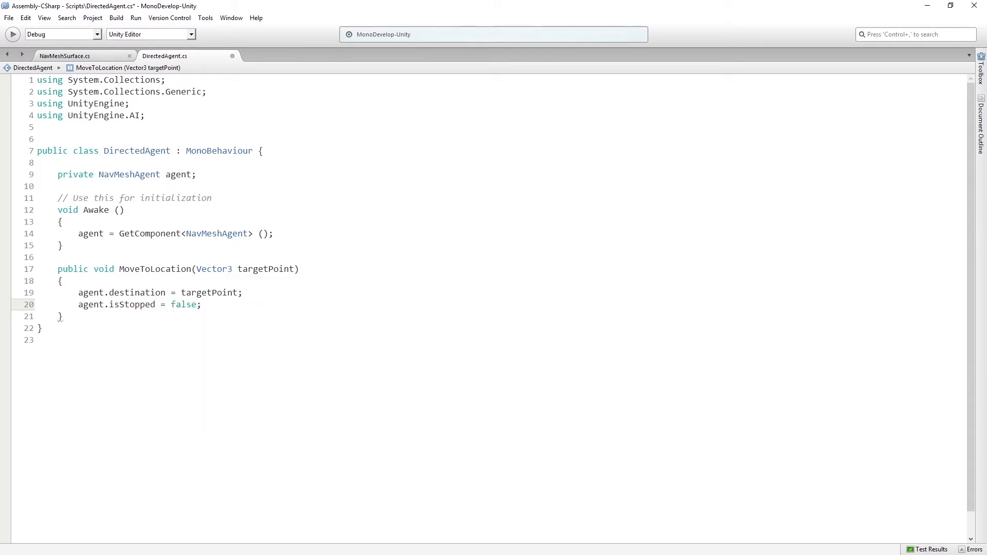
click(202, 305)
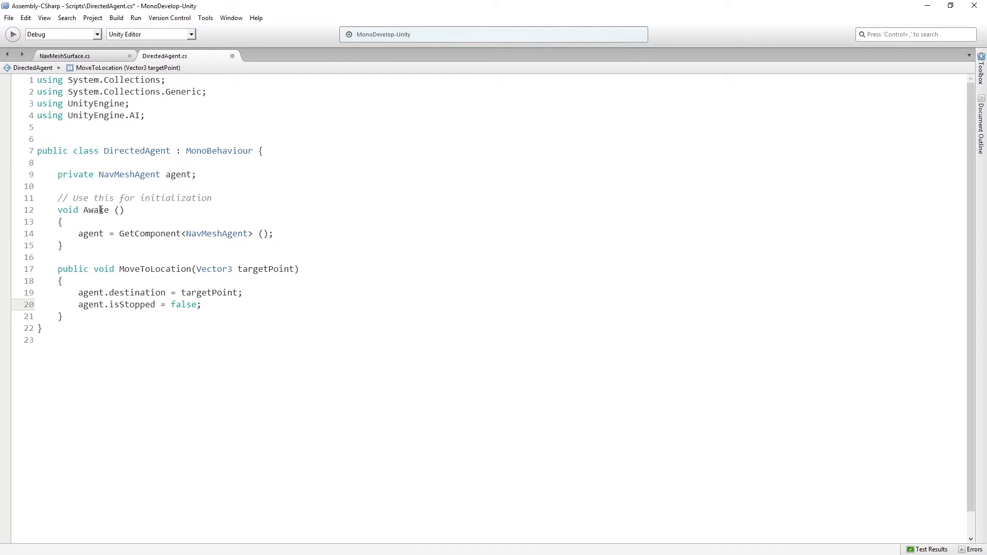
click(200, 304)
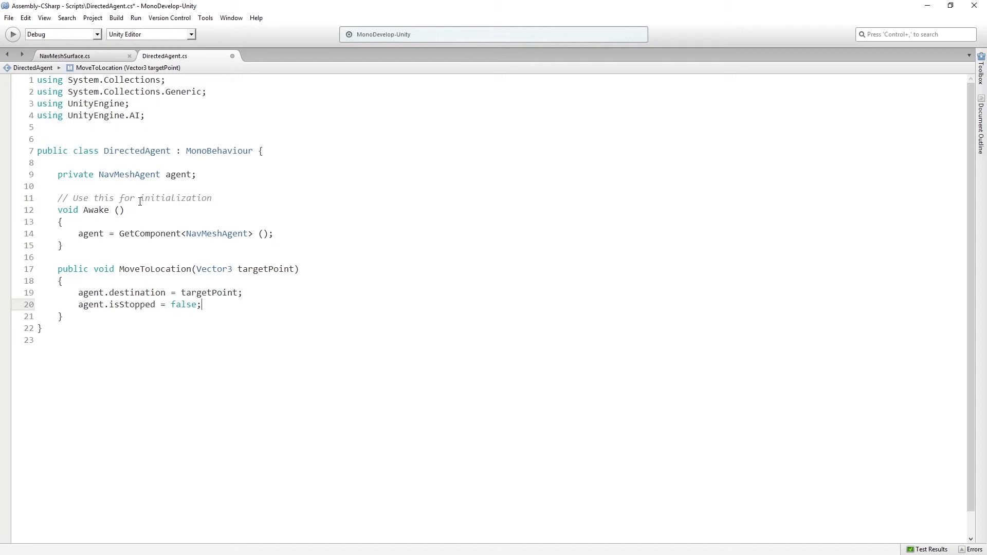
mouse_move(122, 219)
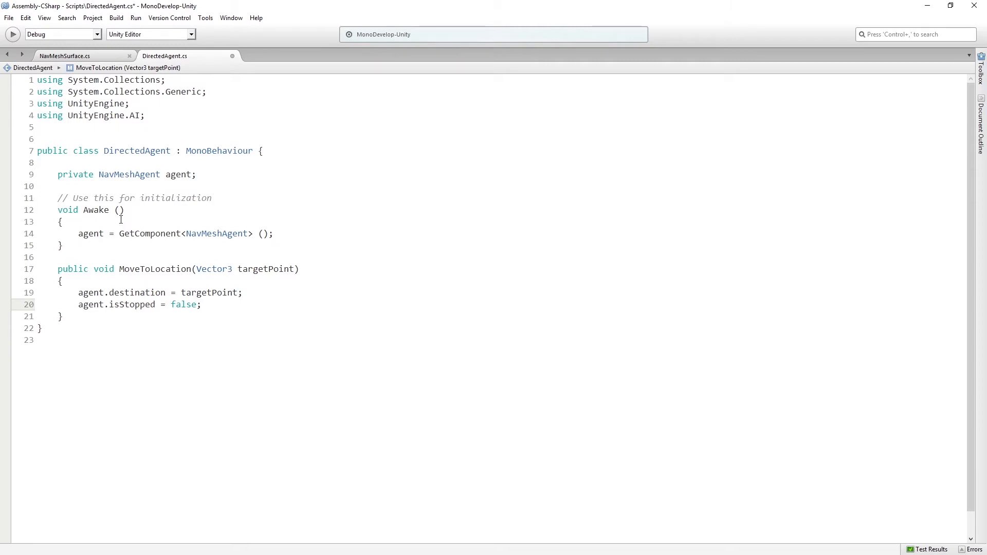
key(ctrl+s)
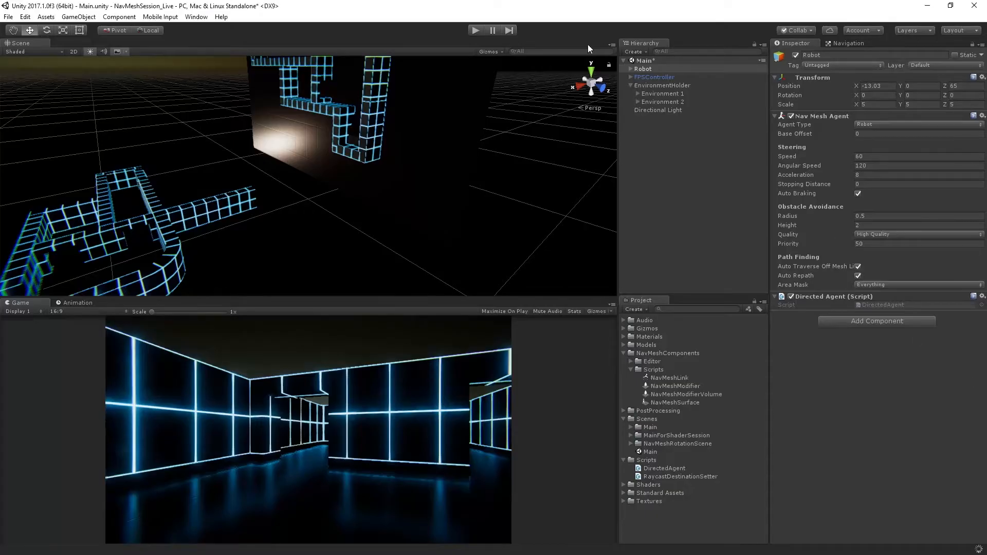
Select AgentTargeter under FPSController > FirstPersonCharacter and open RaycastDestinationSetter in MonoDevelop
click(642, 68)
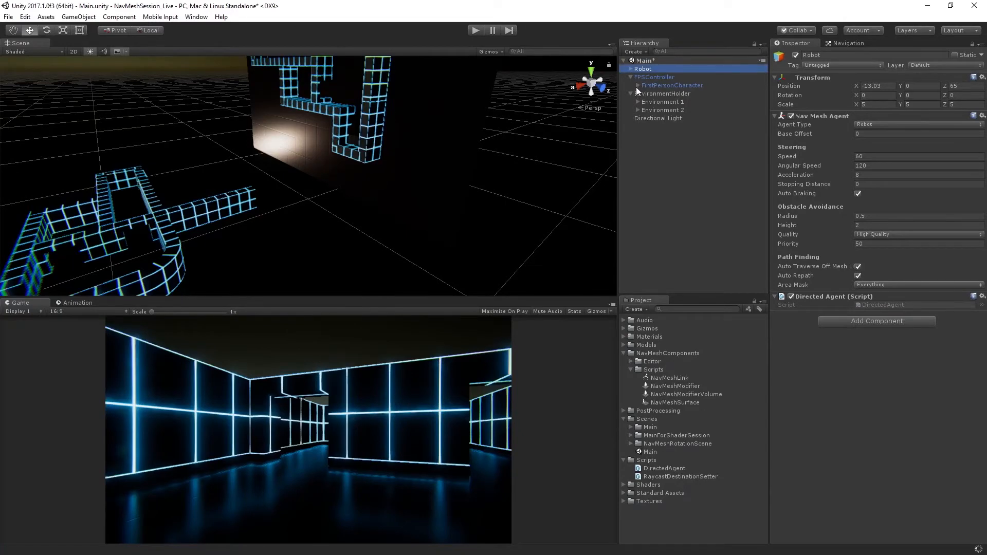
click(639, 85)
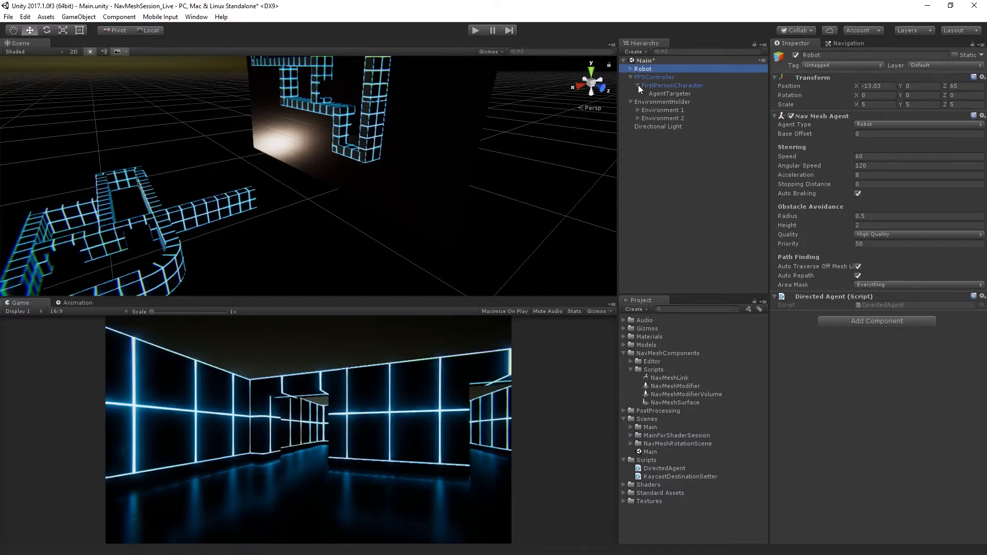
click(669, 94)
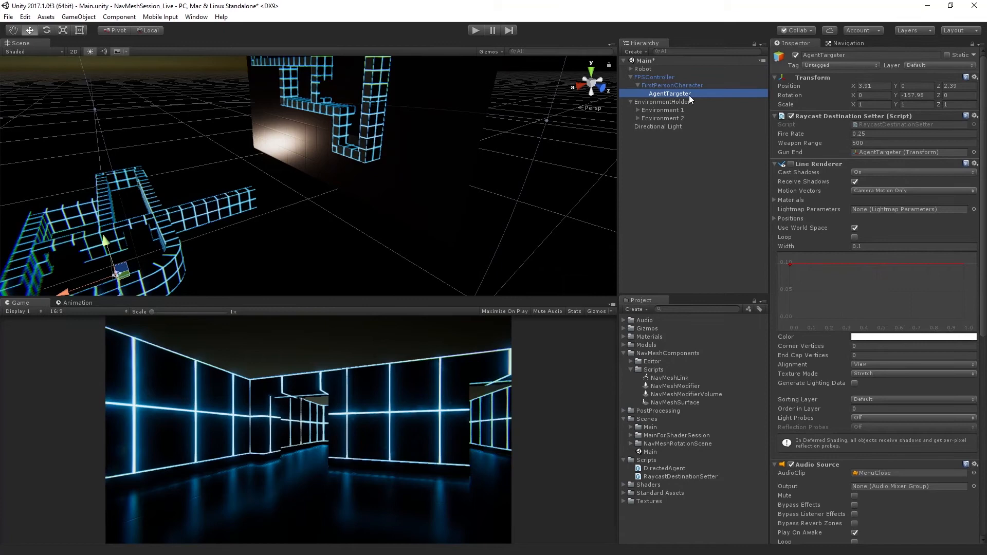
mouse_move(819, 133)
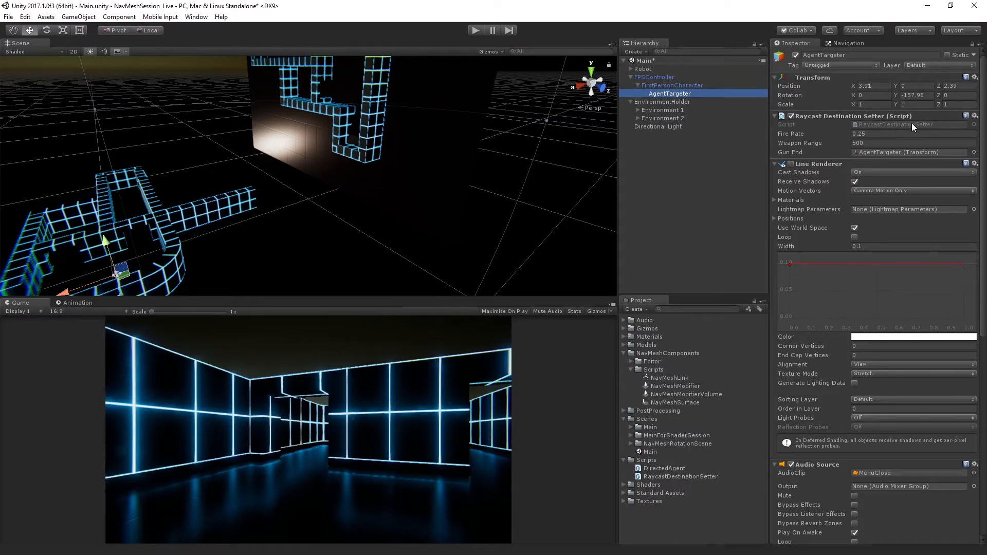
click(681, 476)
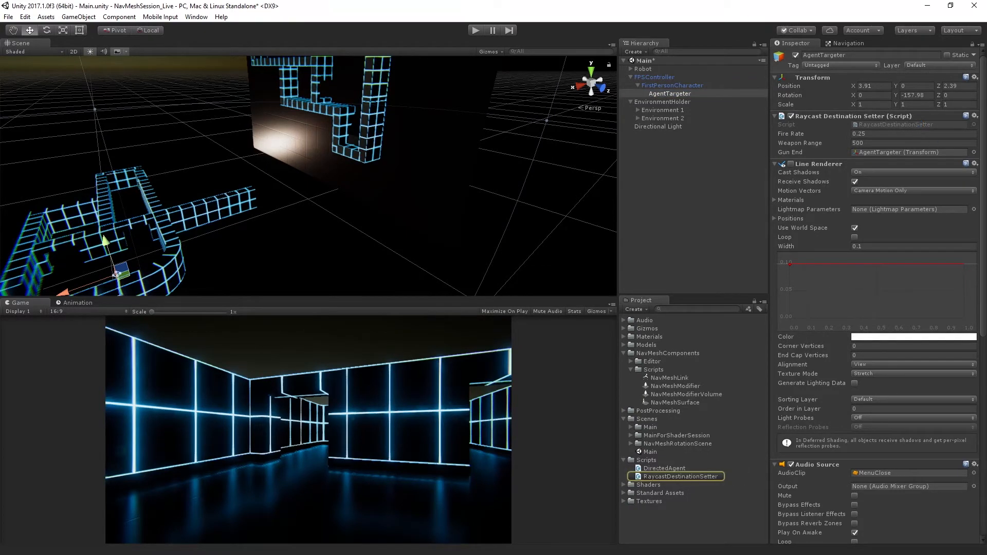
double_click(681, 476)
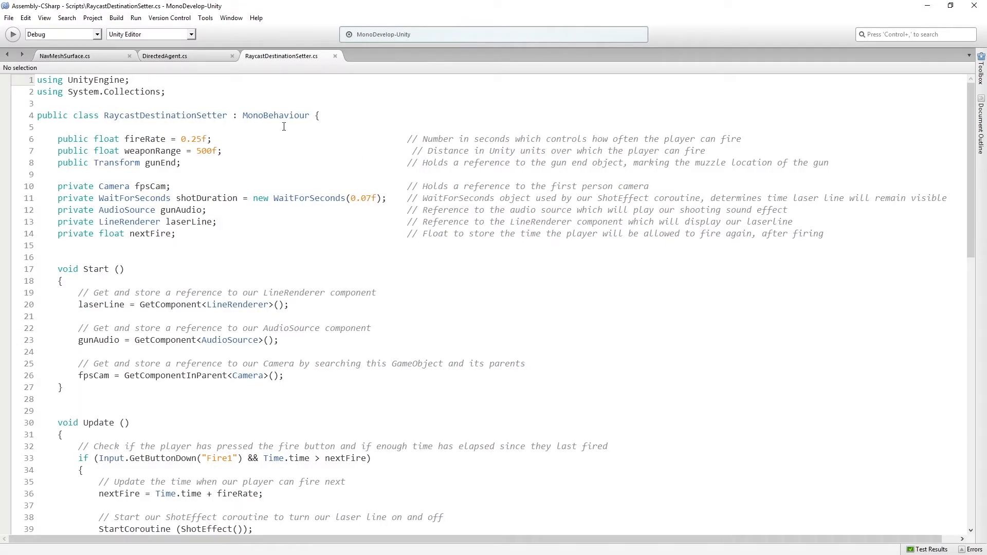
mouse_move(407, 214)
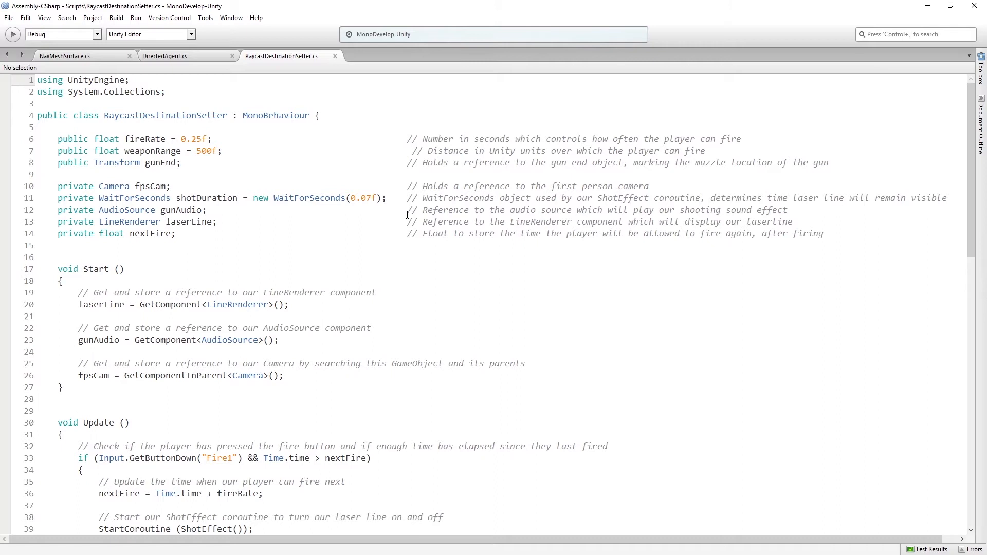
click(38, 79)
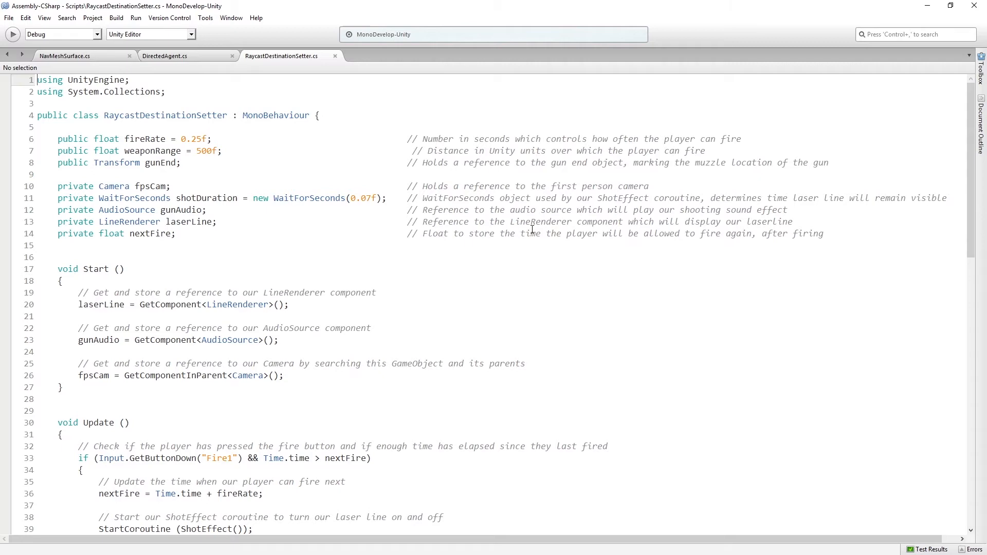
scroll(down, 3)
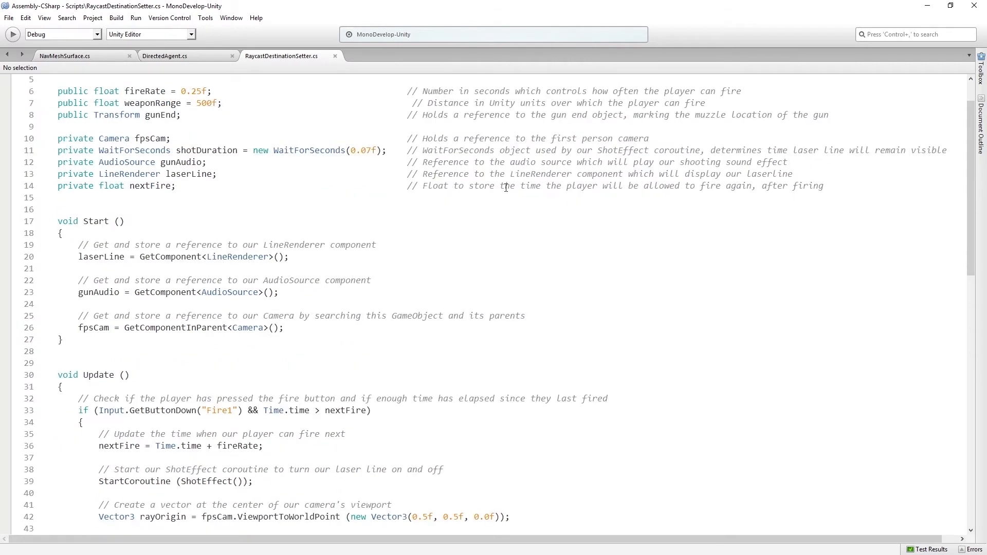
mouse_move(354, 260)
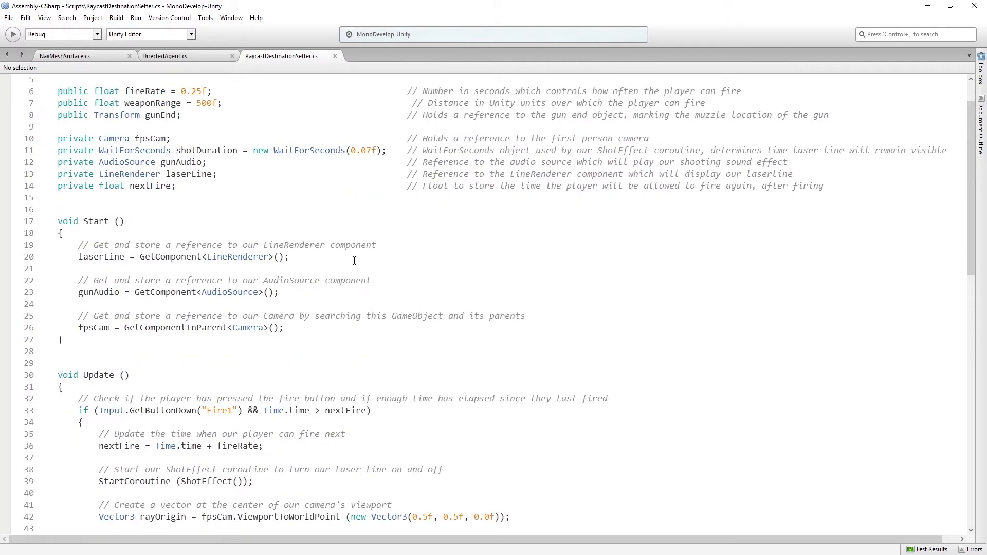
scroll(down, 3)
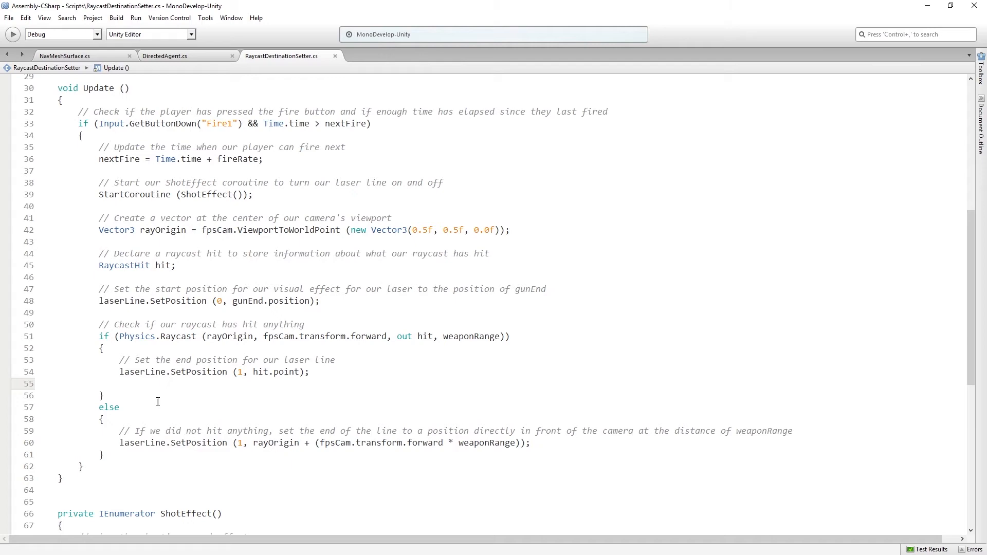
scroll(up, 3)
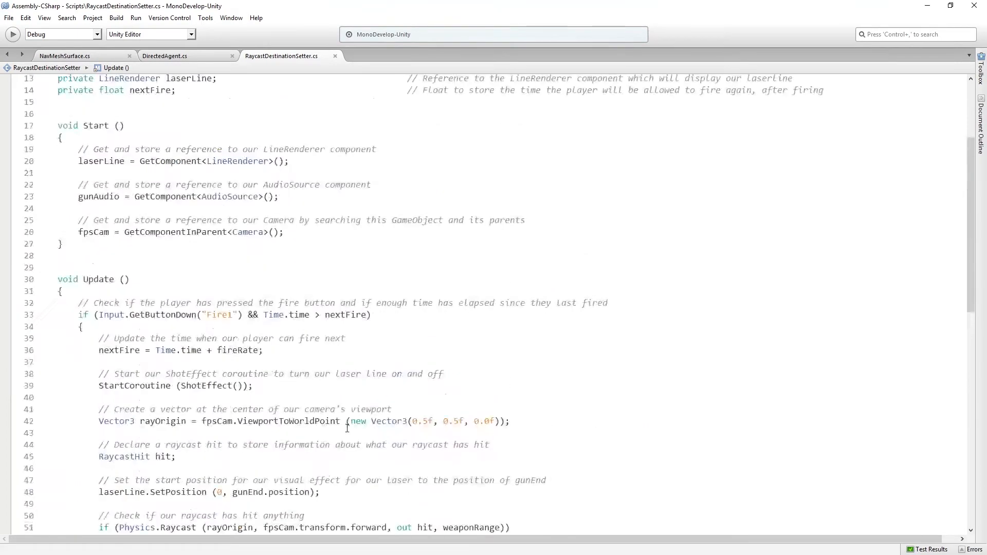
scroll(up, 3)
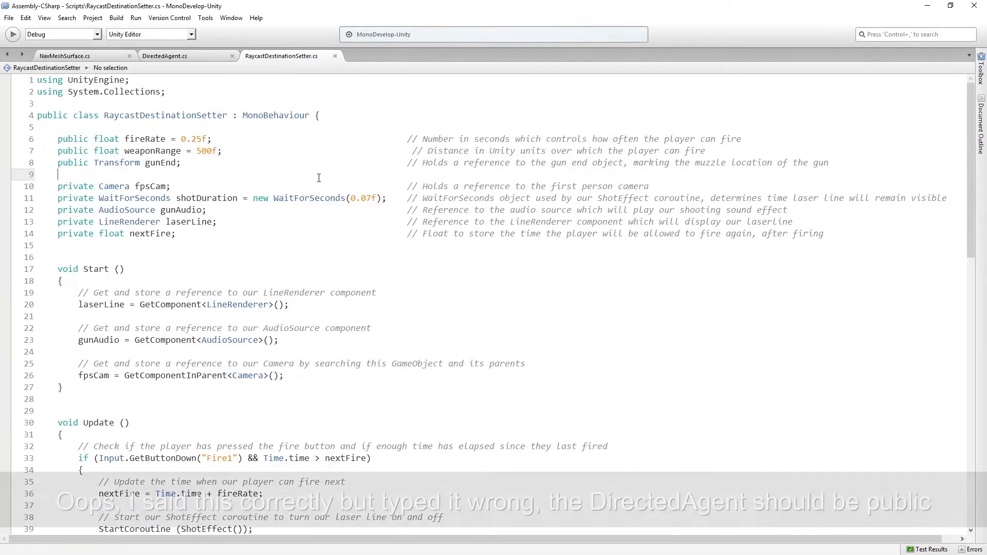
Declare a DirectedAgent directedAgent field in RaycastDestinationSetter
text(DirectedAgent)
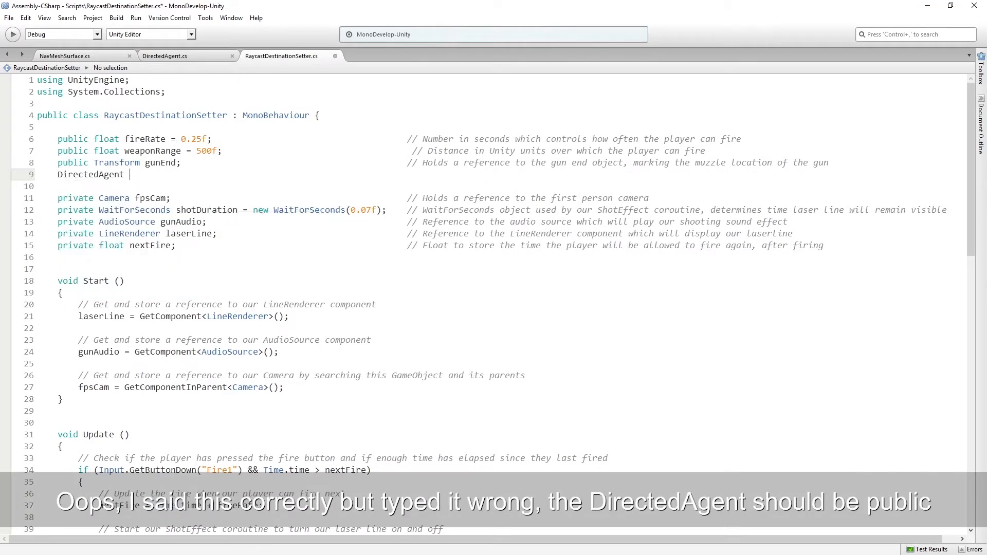
text(agent)
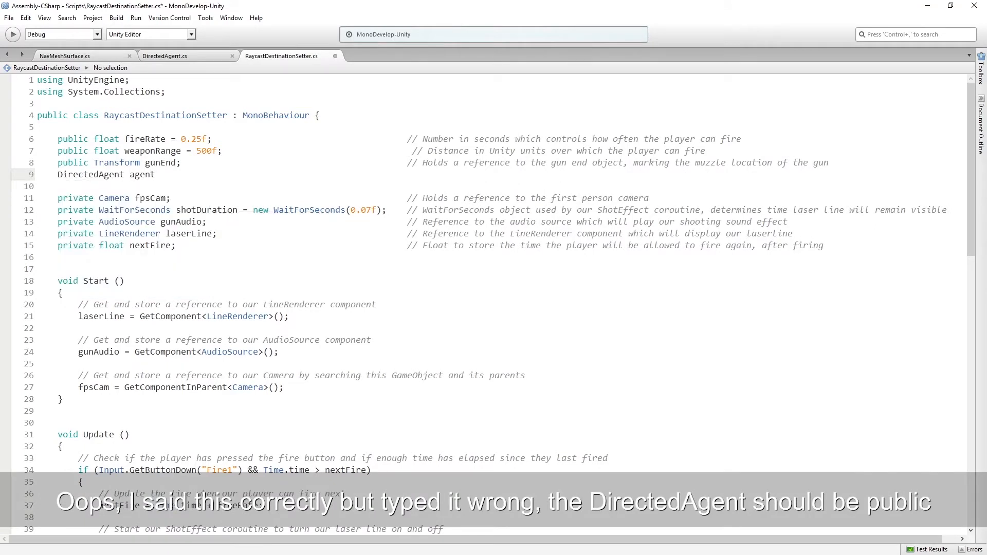
text(directedA)
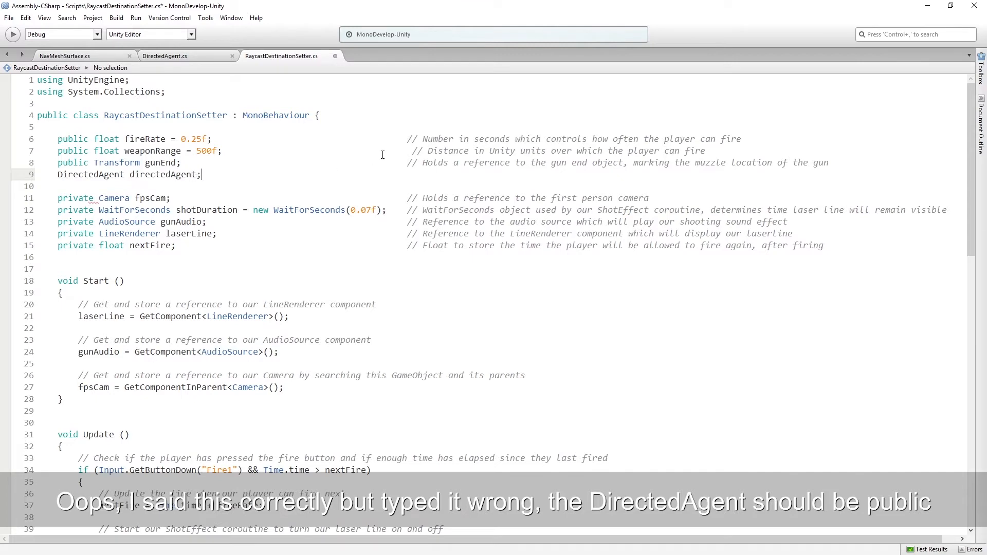
scroll(down, 3)
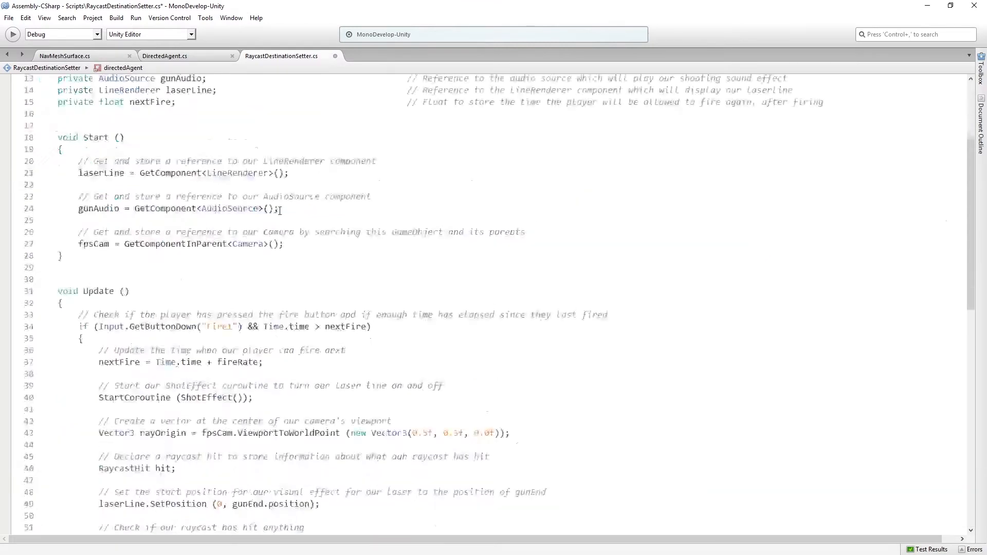
scroll(down, 3)
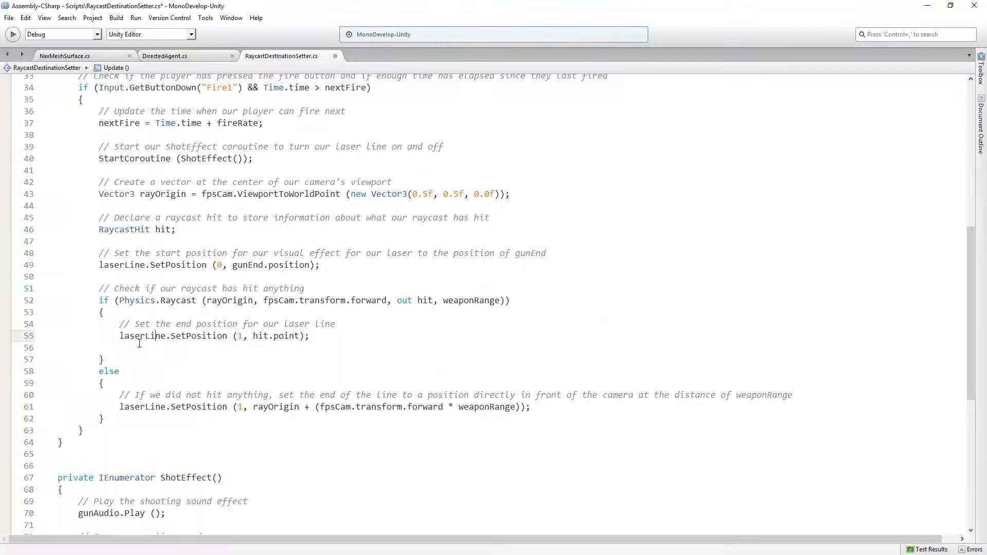
Call directedAgent.MoveToLocation(hit.point) in the raycast-hit branch and return to Unity
text(directedAgent)
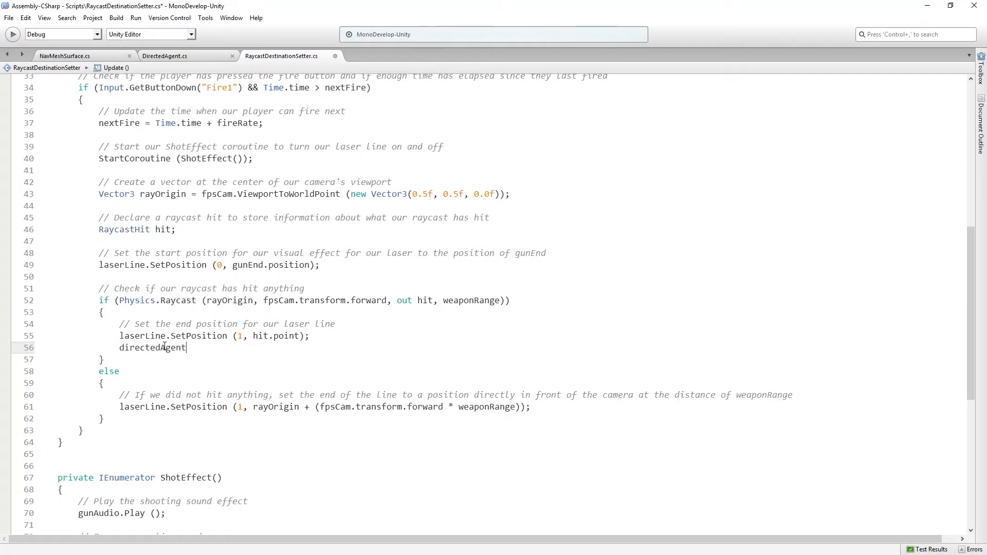
text(/)
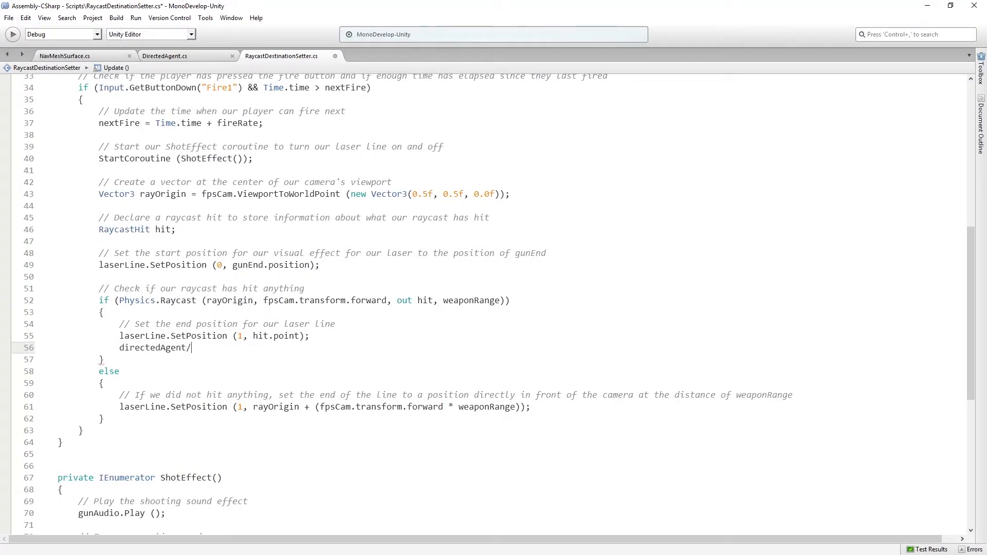
text(.MoveToLocation()
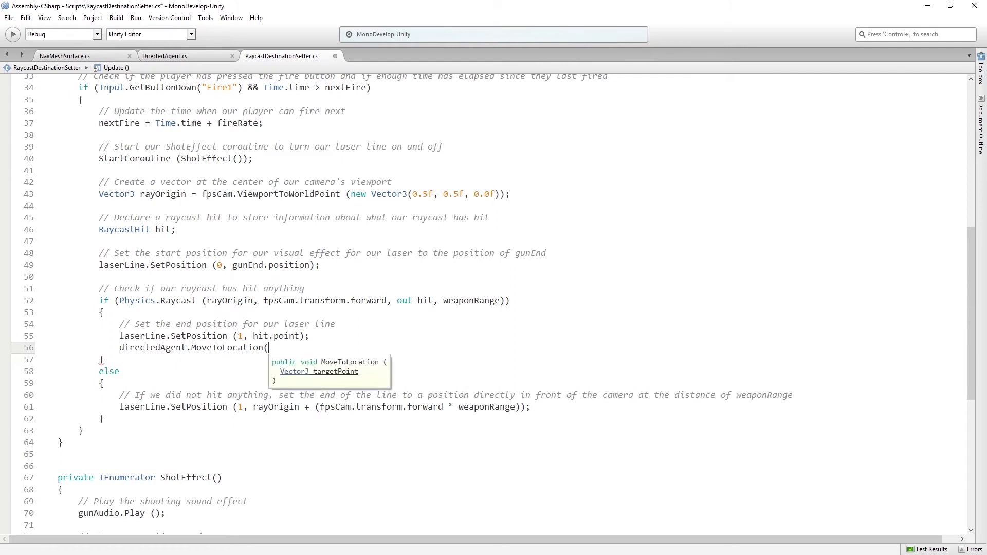
text(hit.point);)
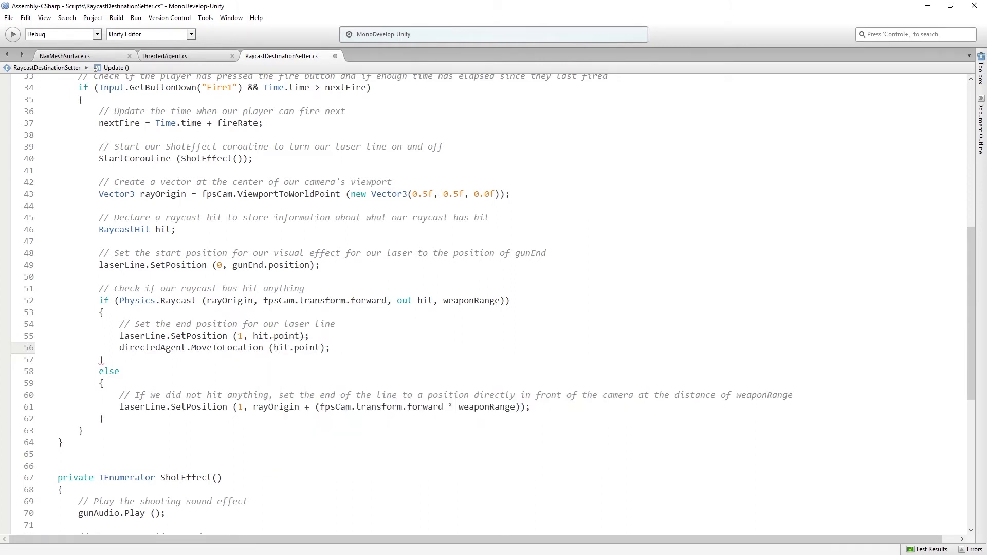
mouse_move(283, 348)
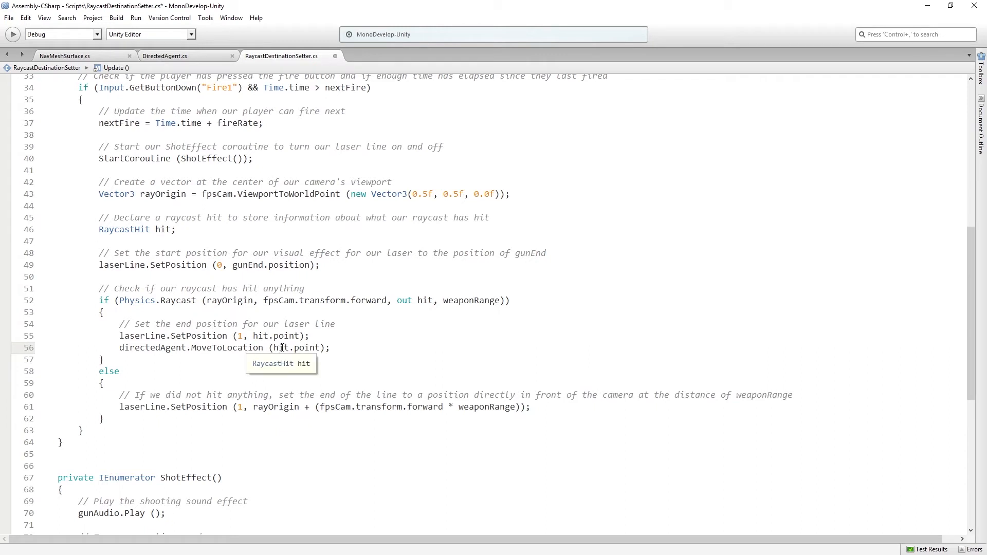
double_click(124, 229)
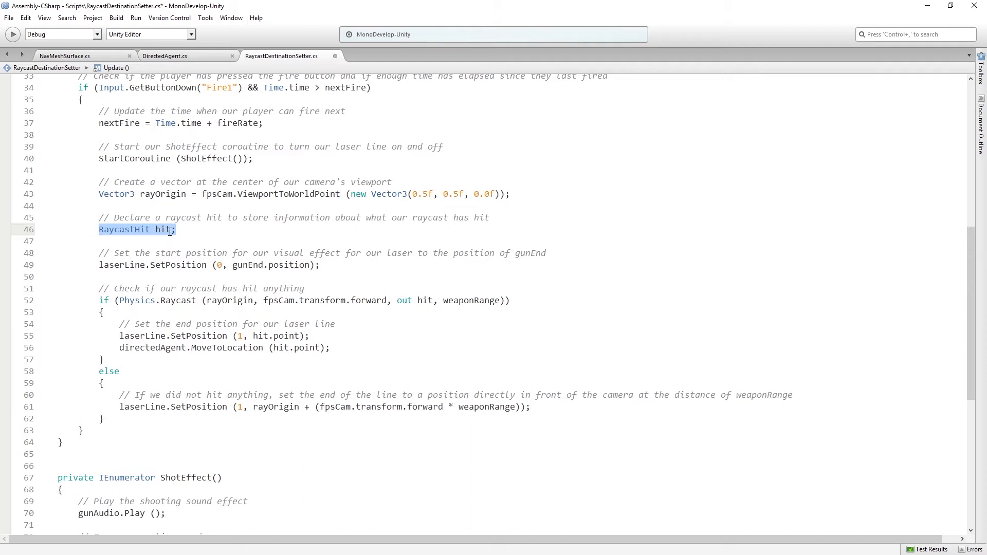
double_click(163, 230)
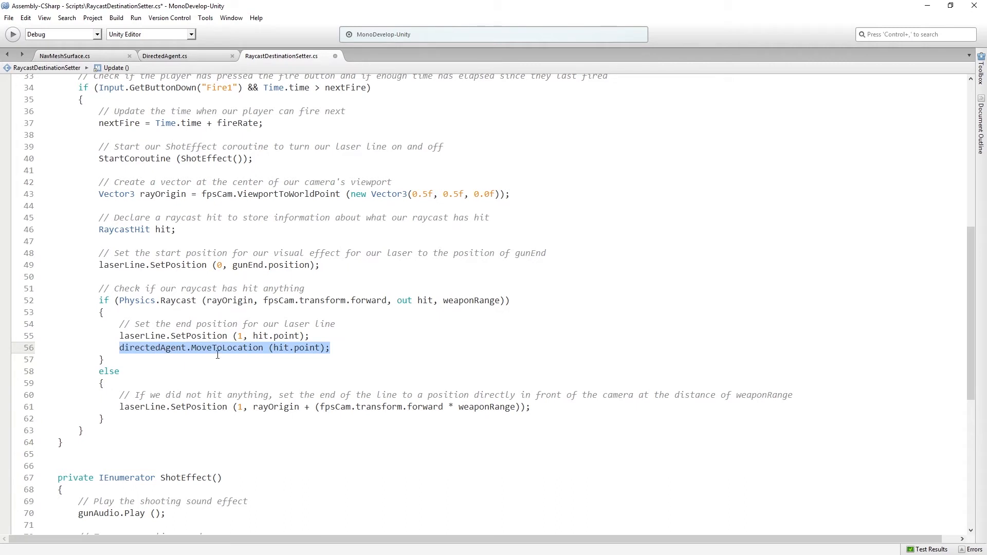
click(349, 351)
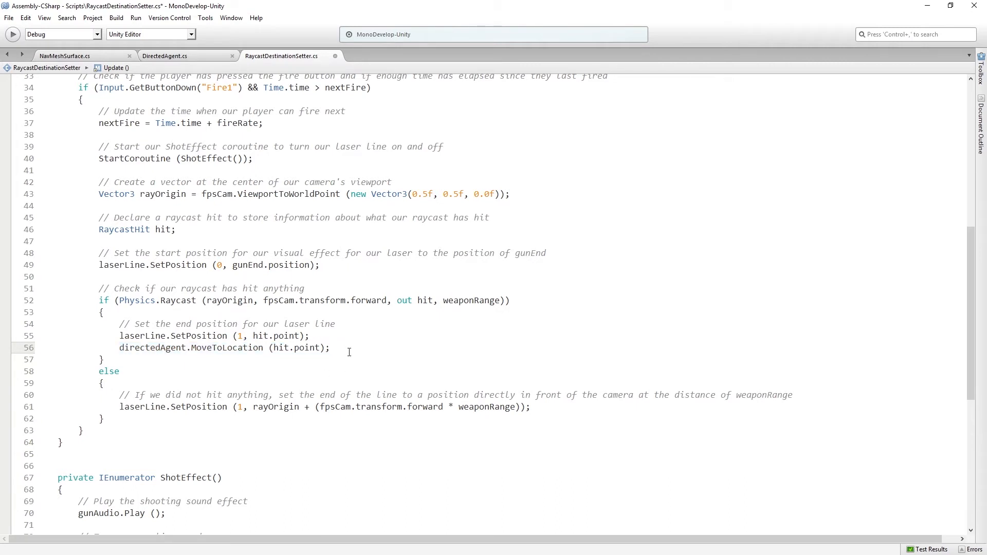
click(331, 347)
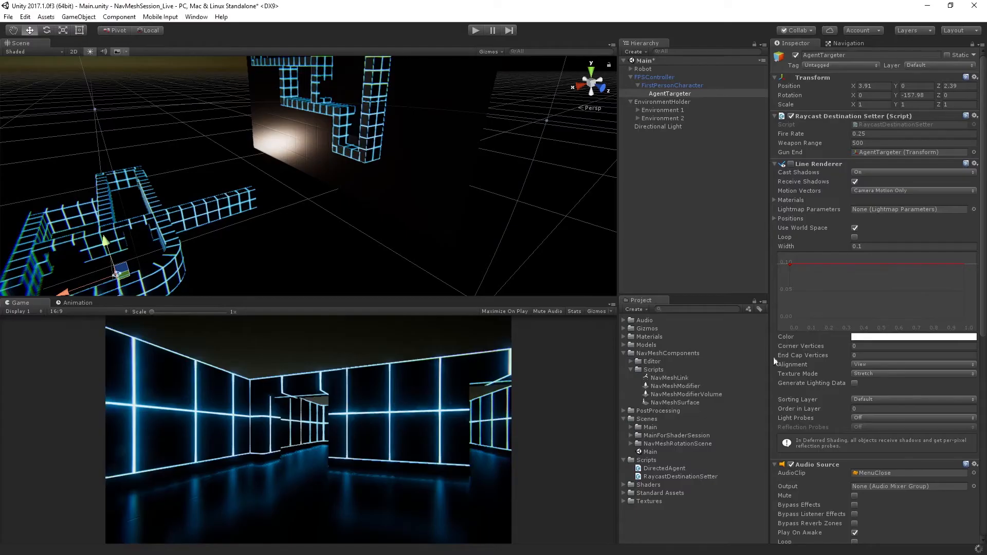
mouse_move(767, 217)
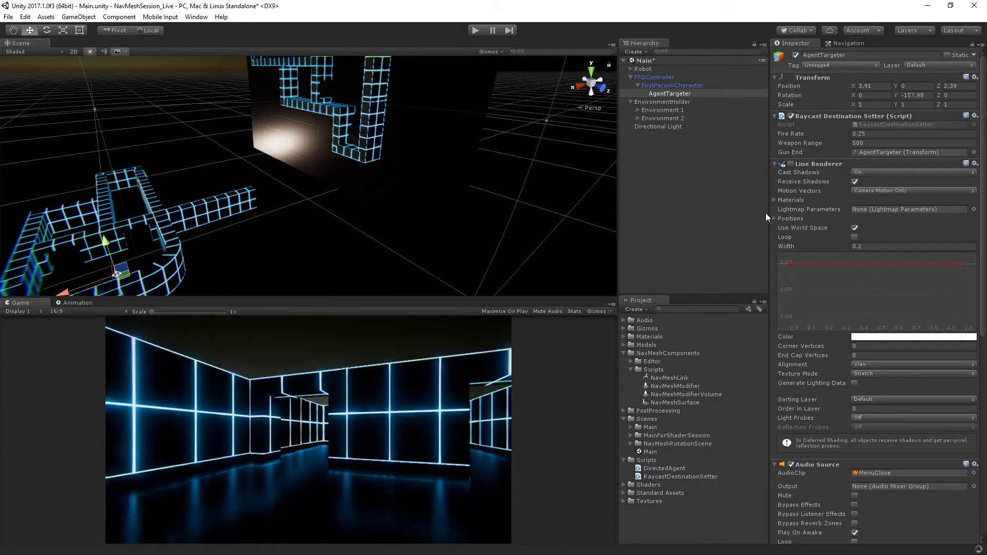
mouse_move(822, 165)
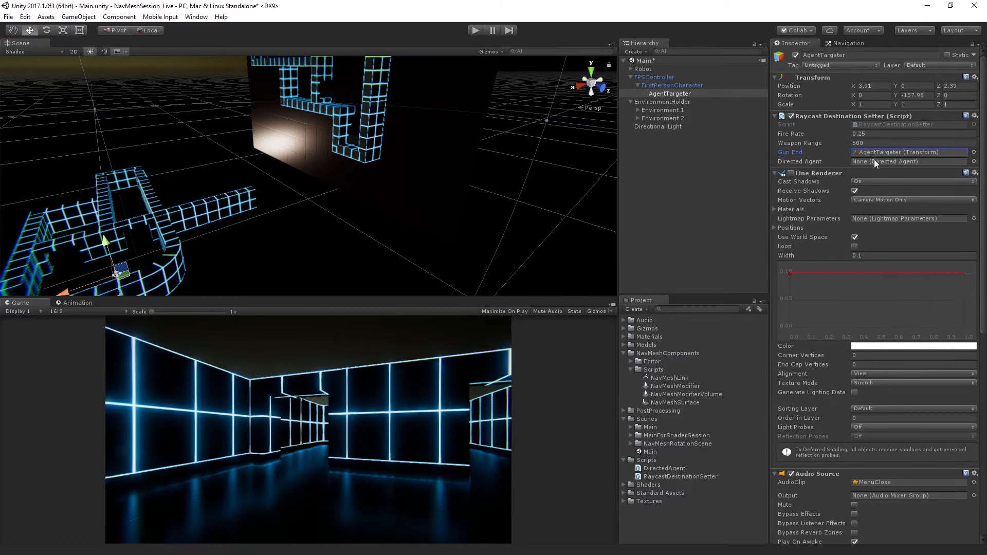
Assign Robot (DirectedAgent) to the Directed Agent field of Raycast Destination Setter
click(907, 161)
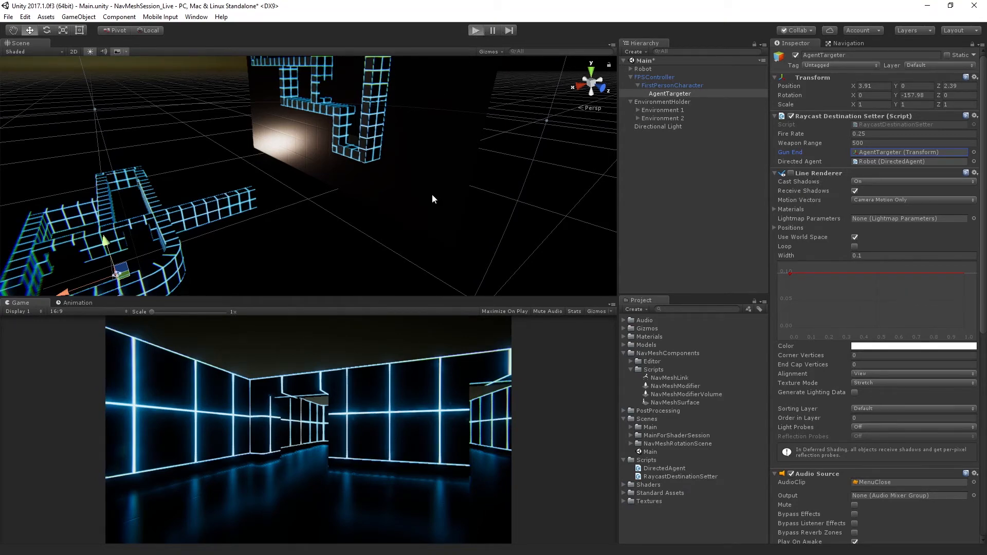
Play the scene, fire around the level to send the robot to hit points, then stop
click(475, 29)
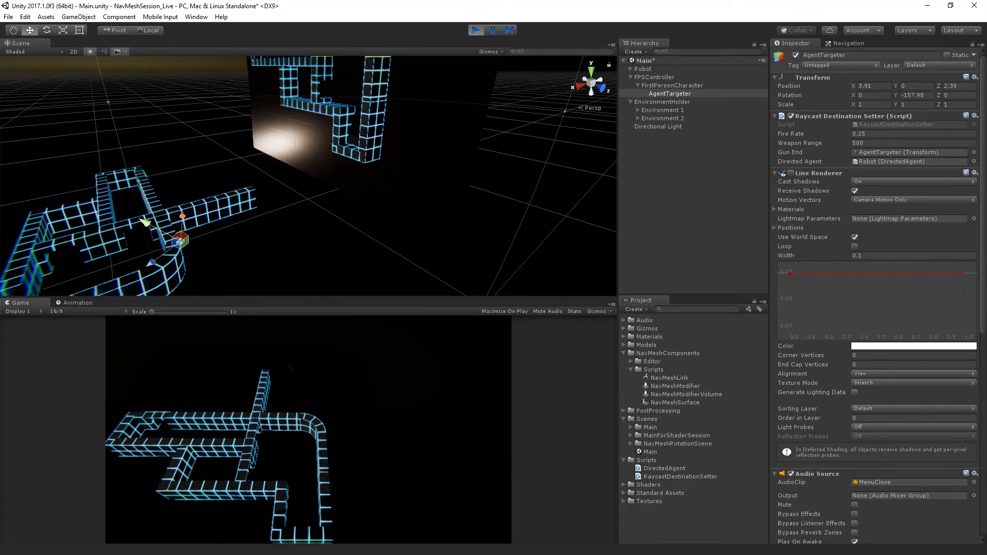
click(477, 30)
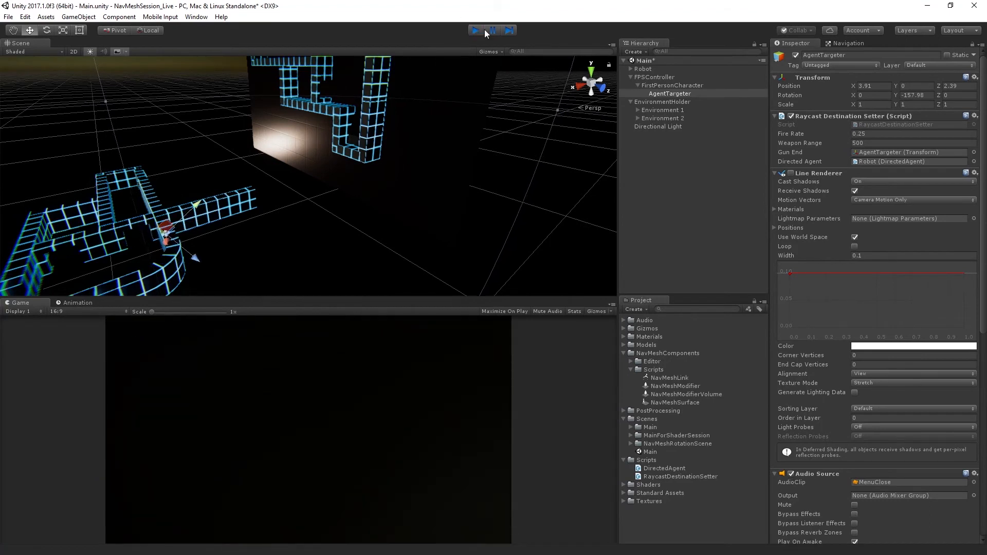
Set Robot's Nav Mesh Agent angular speed to 300 and acceleration to 60, then play-test and stop
click(475, 30)
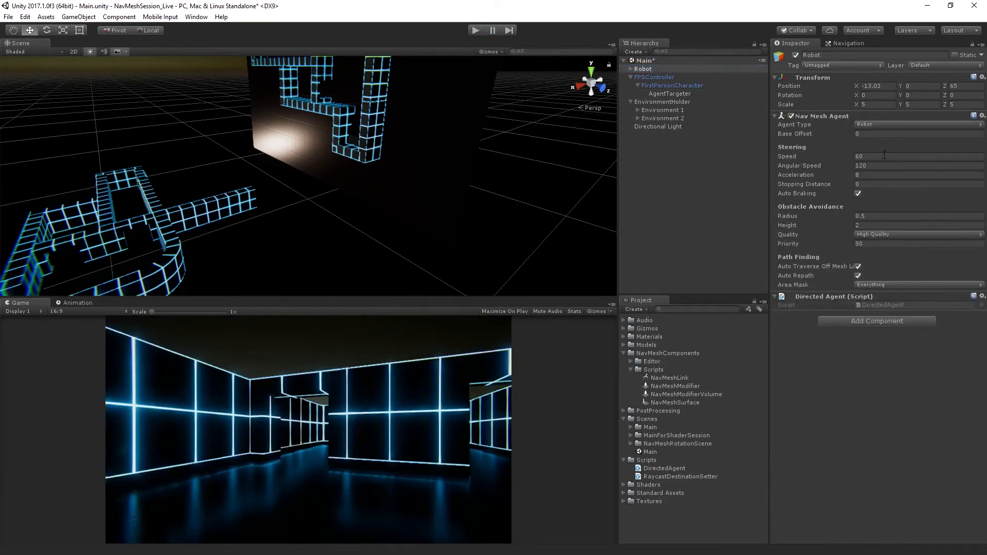
triple_click(917, 165)
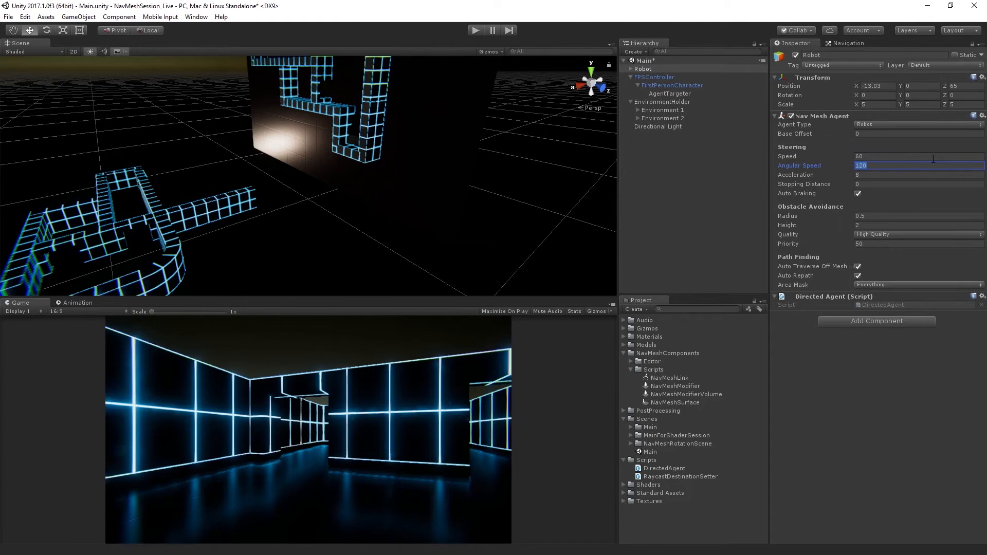
text(300)
click(920, 175)
text(60)
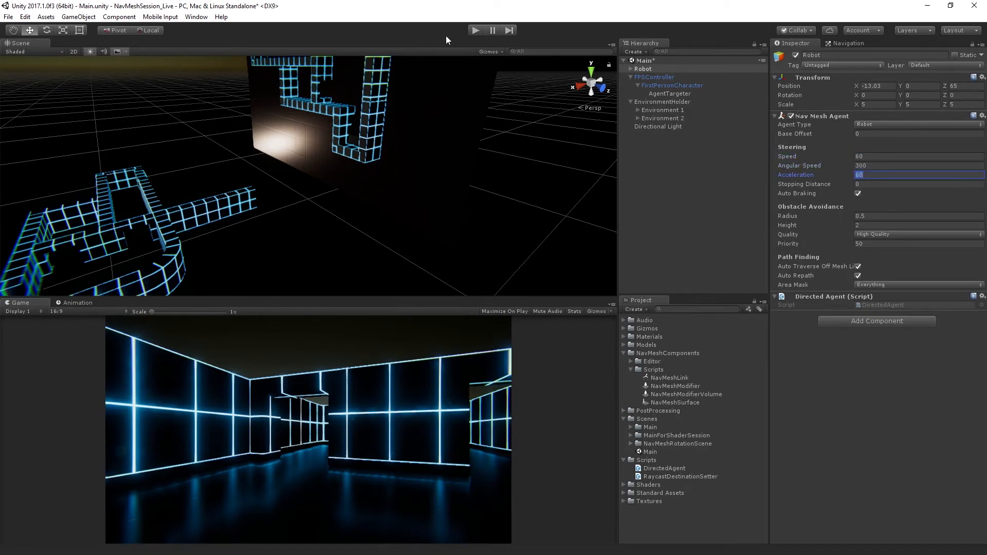
click(475, 30)
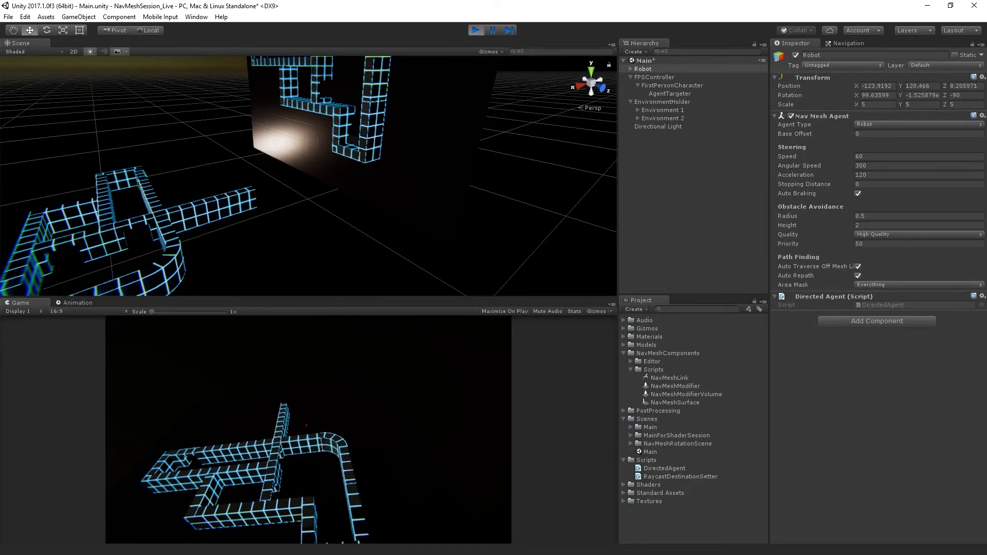
click(477, 29)
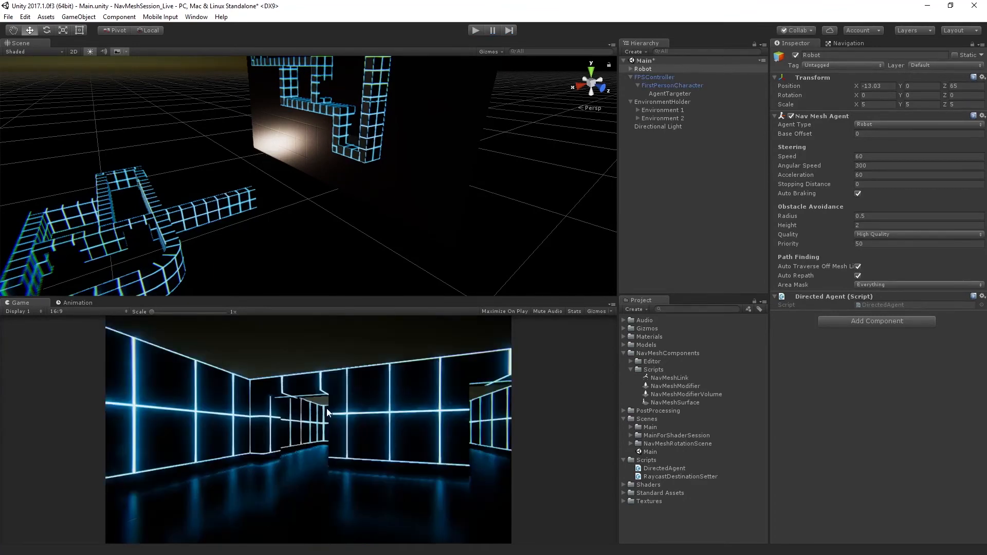
mouse_move(332, 352)
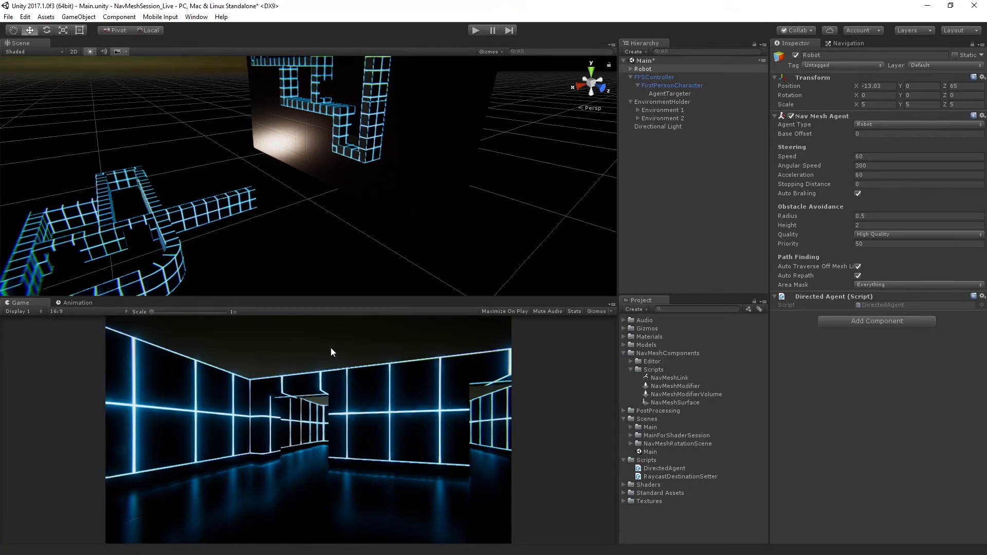
mouse_move(362, 354)
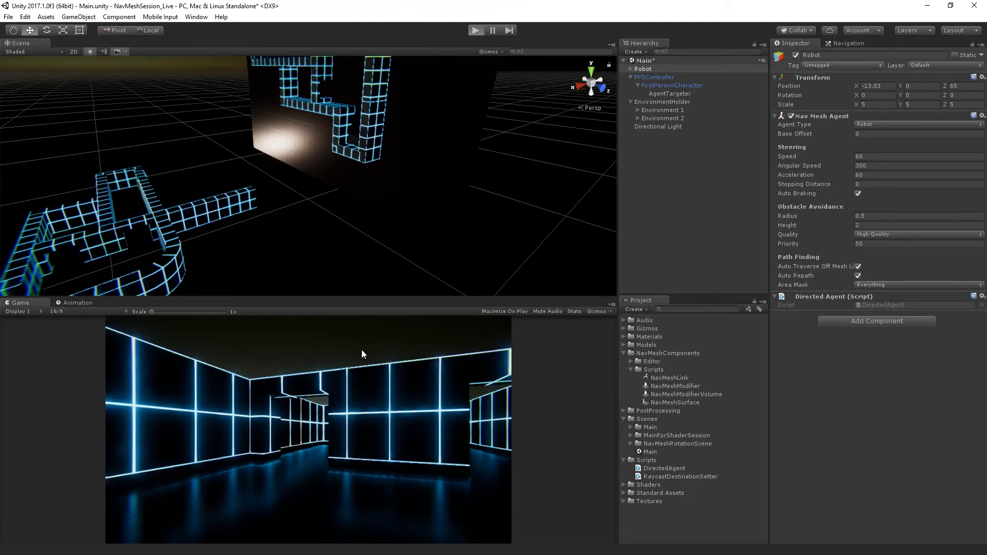
Raise the Nav Mesh Agent acceleration to 120, play-test the snappier movement and stop
click(475, 30)
text(120)
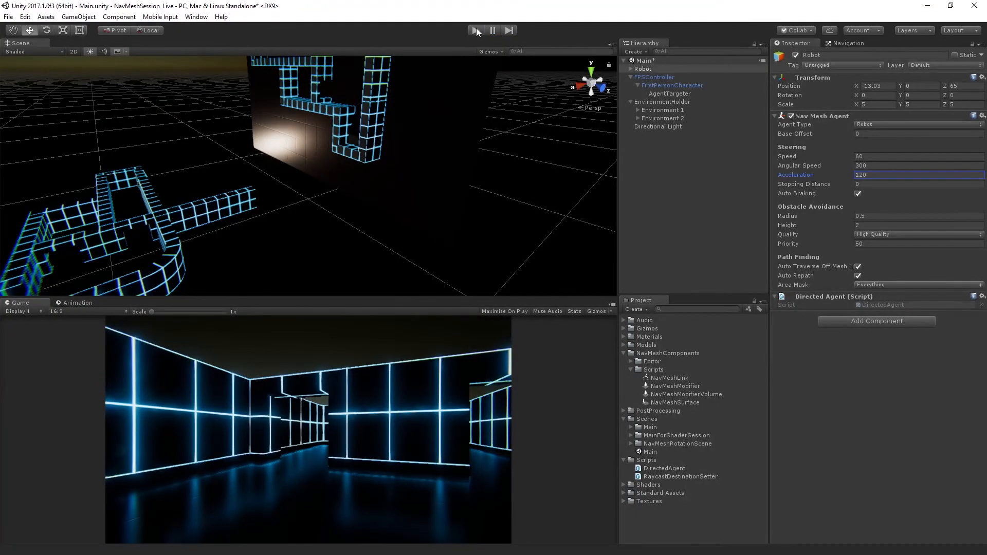
click(476, 29)
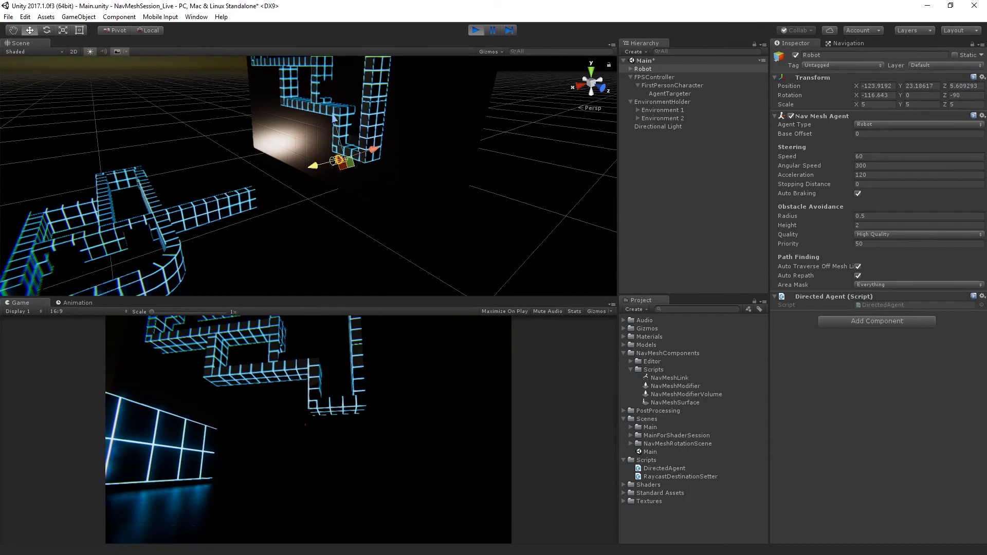
click(476, 30)
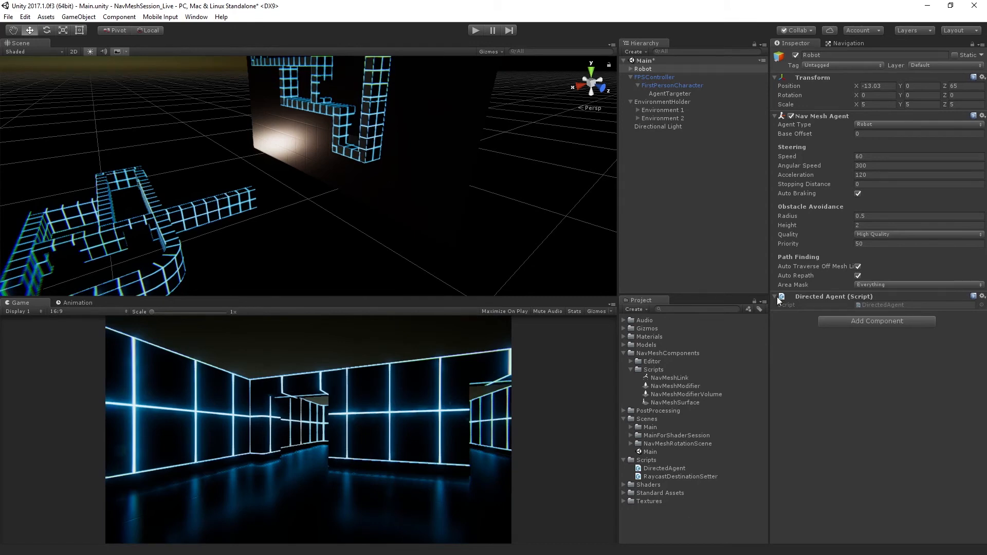
mouse_move(815, 278)
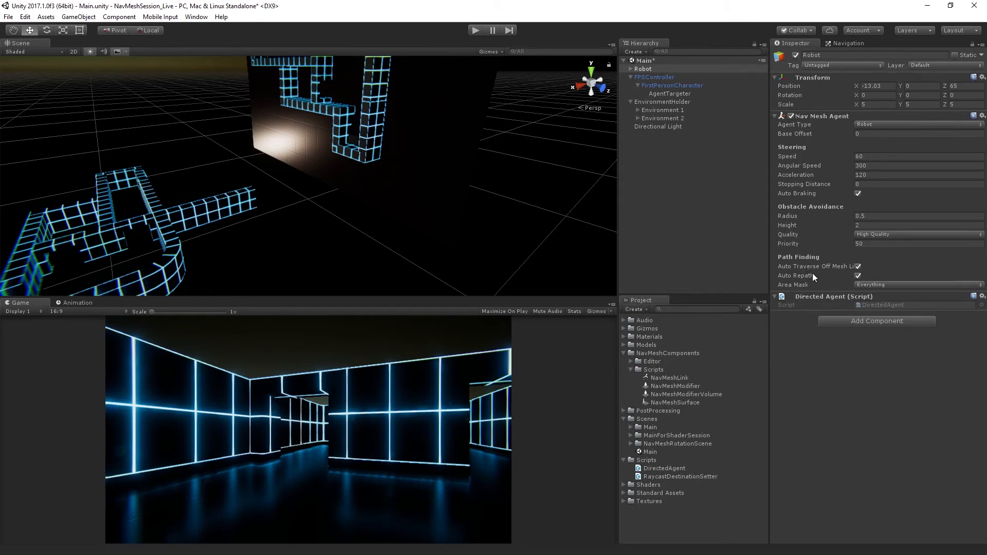
mouse_move(812, 276)
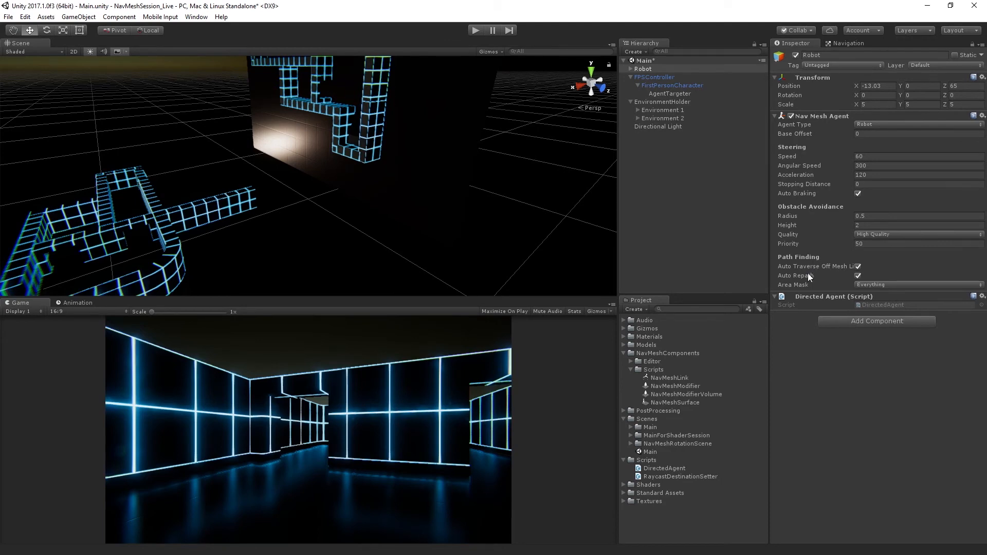
mouse_move(809, 282)
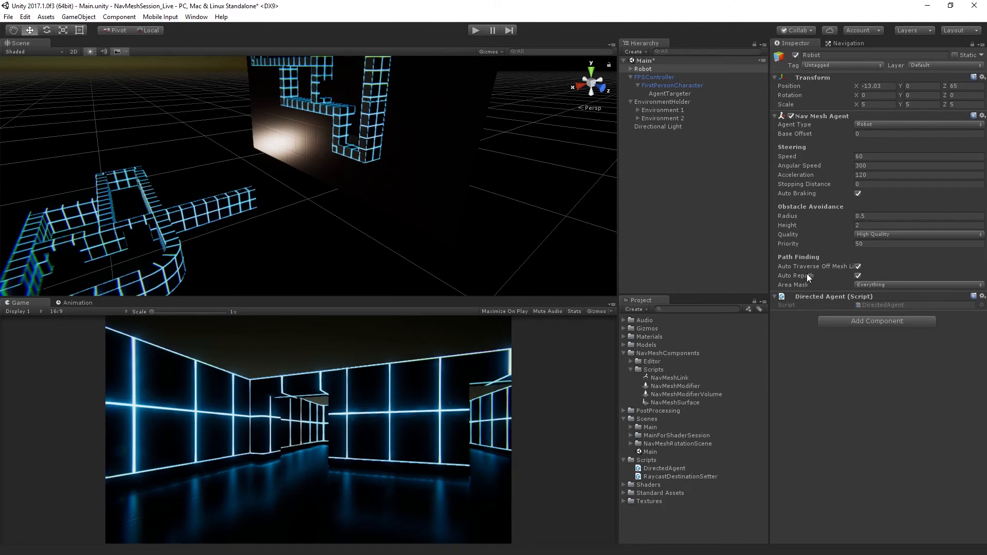
mouse_move(811, 280)
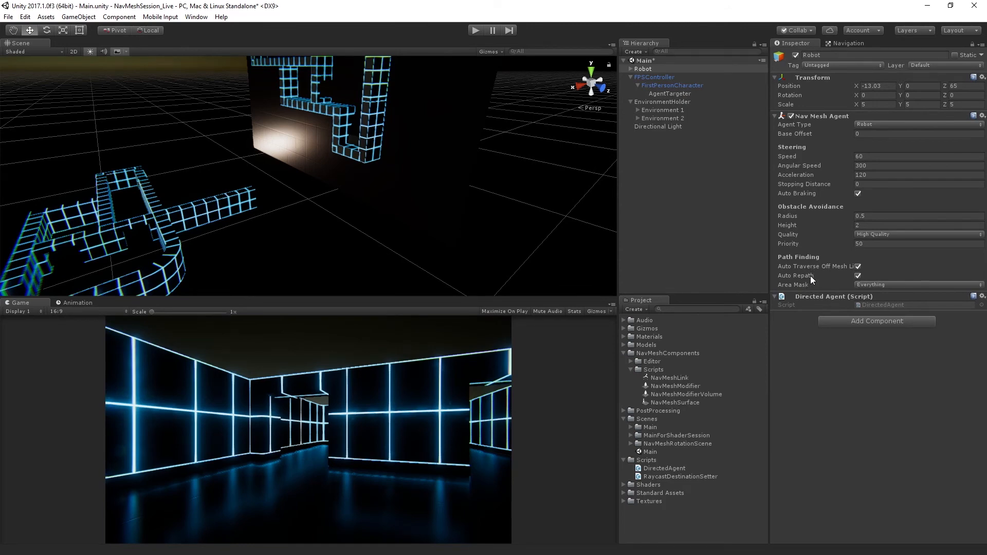
mouse_move(825, 256)
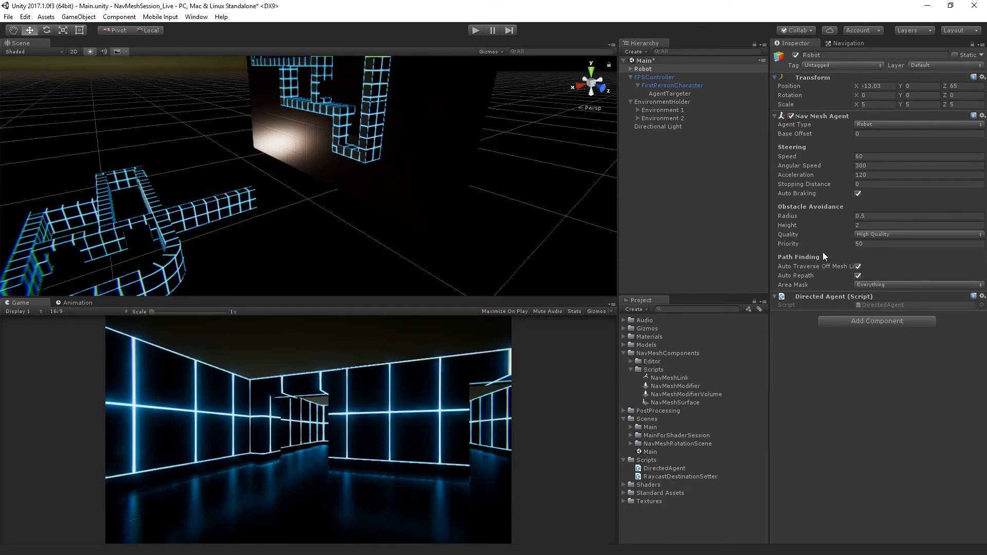
mouse_move(816, 275)
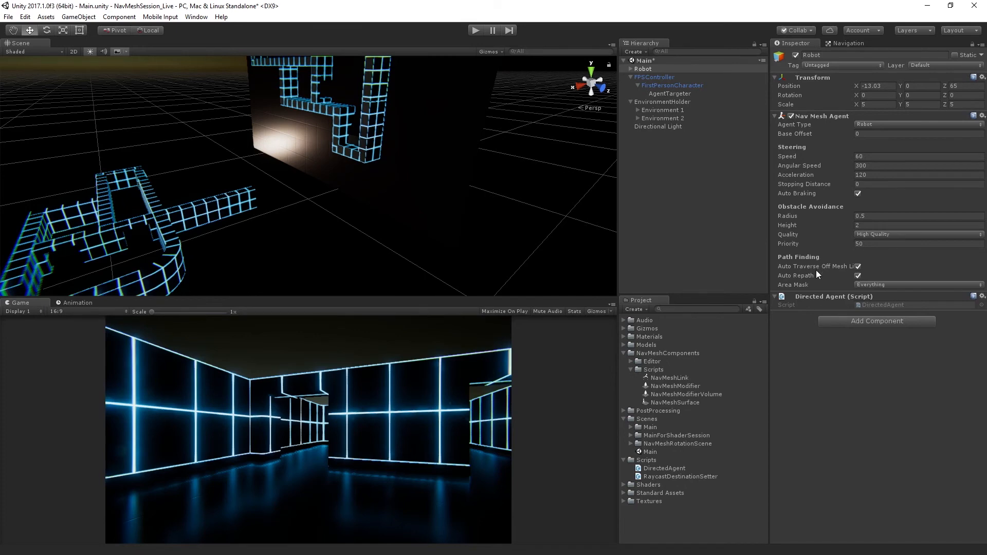
mouse_move(814, 279)
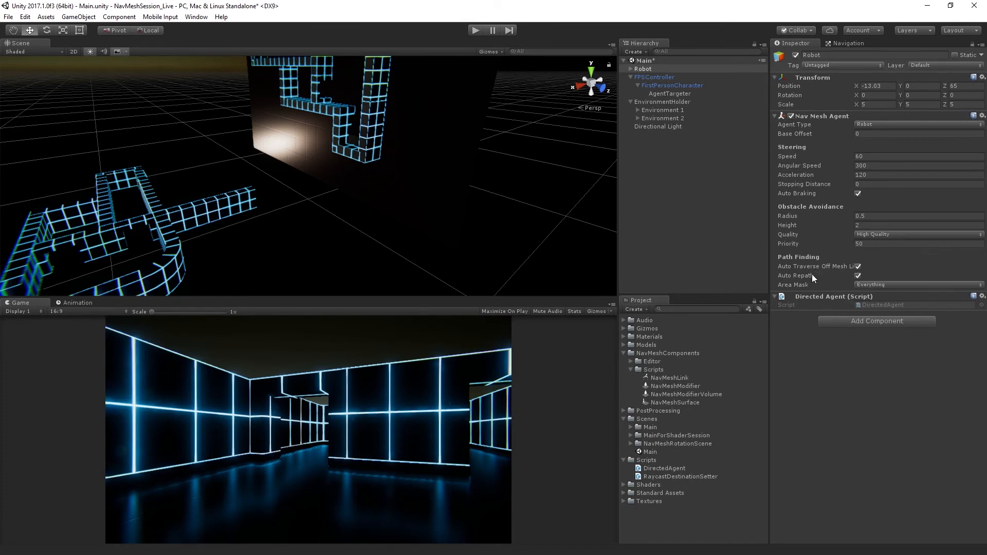